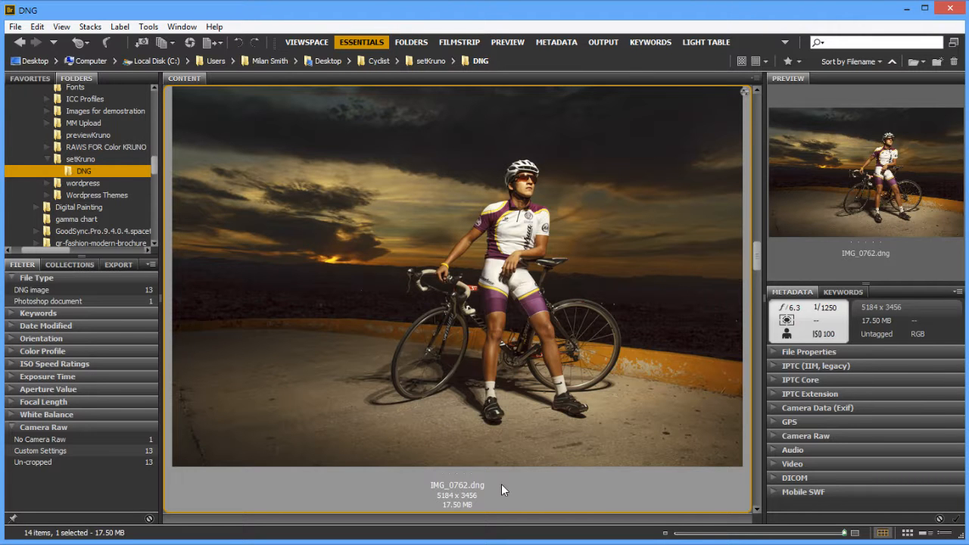
mouse_move(490, 359)
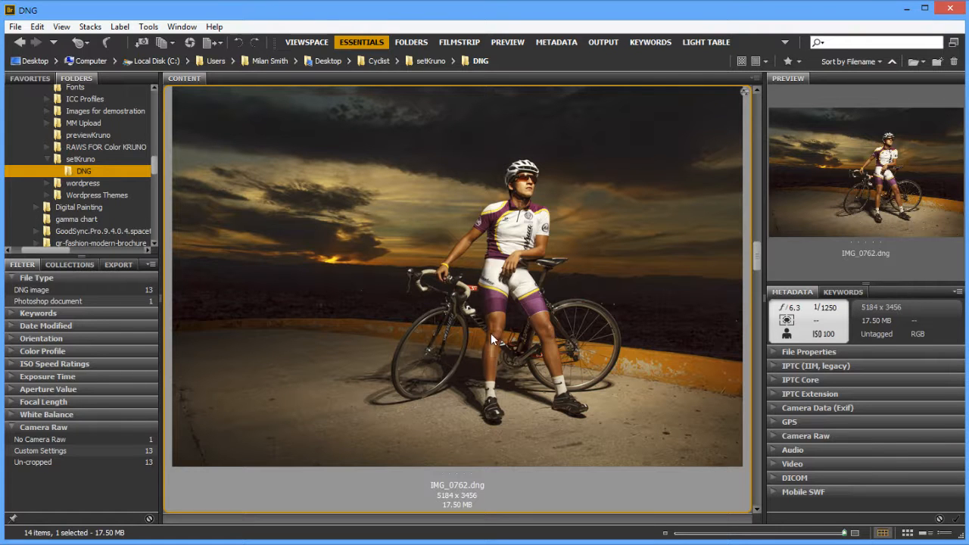
mouse_move(665, 334)
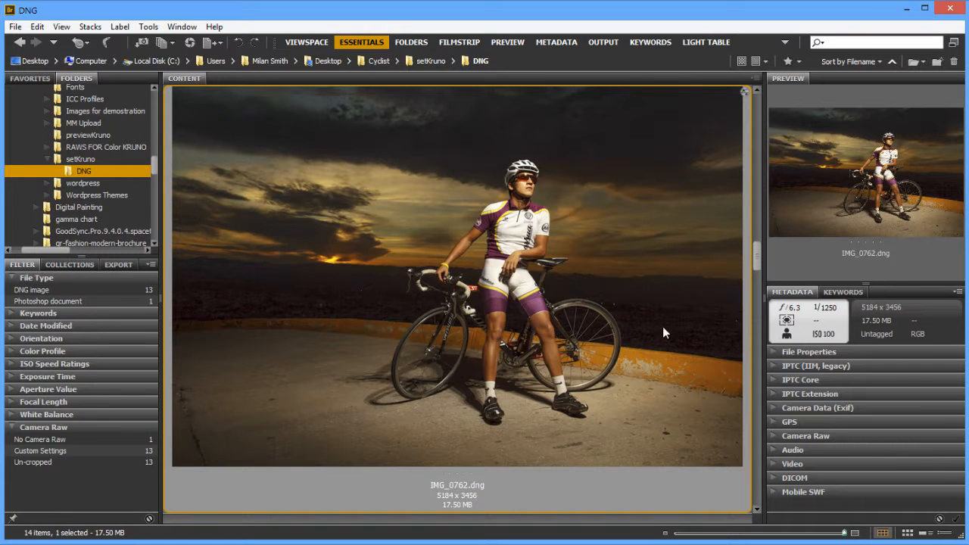
mouse_move(903, 345)
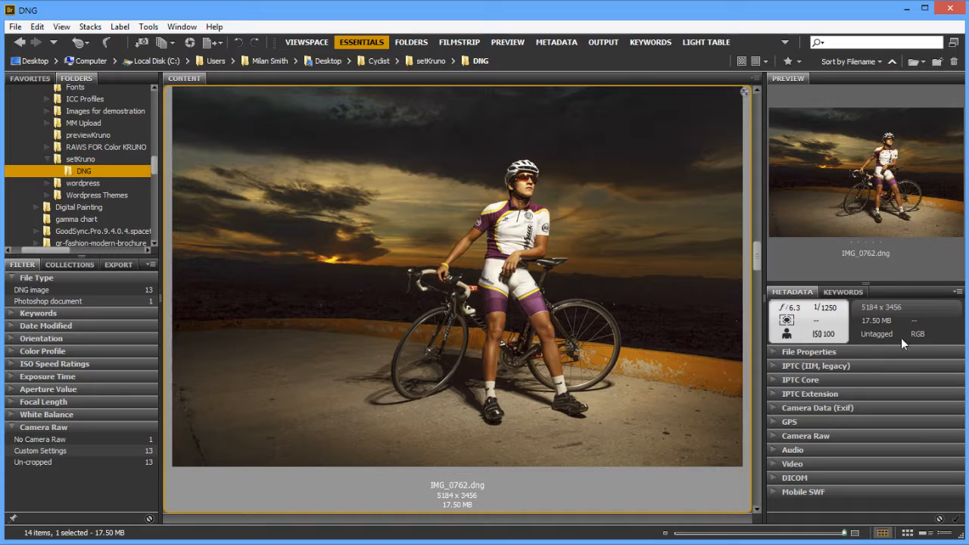
mouse_move(857, 342)
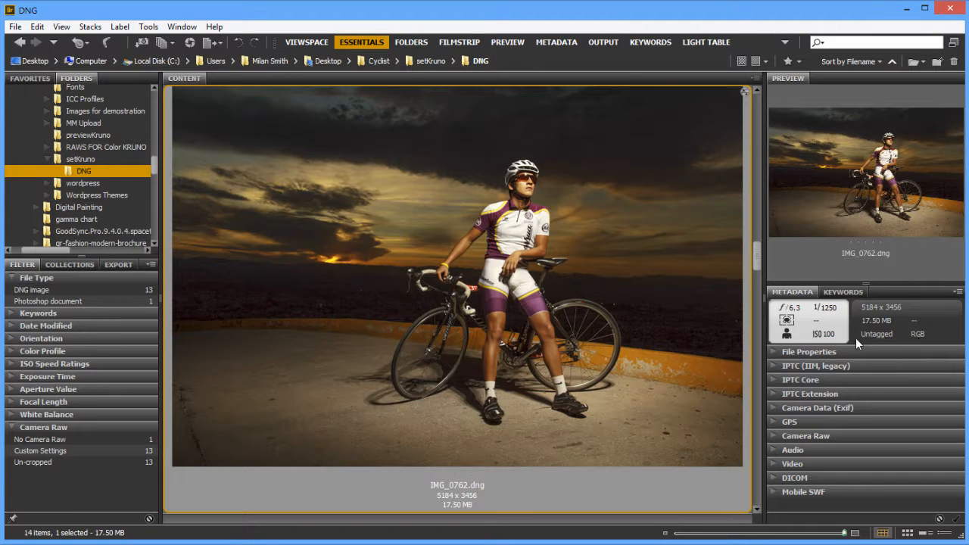
mouse_move(295, 344)
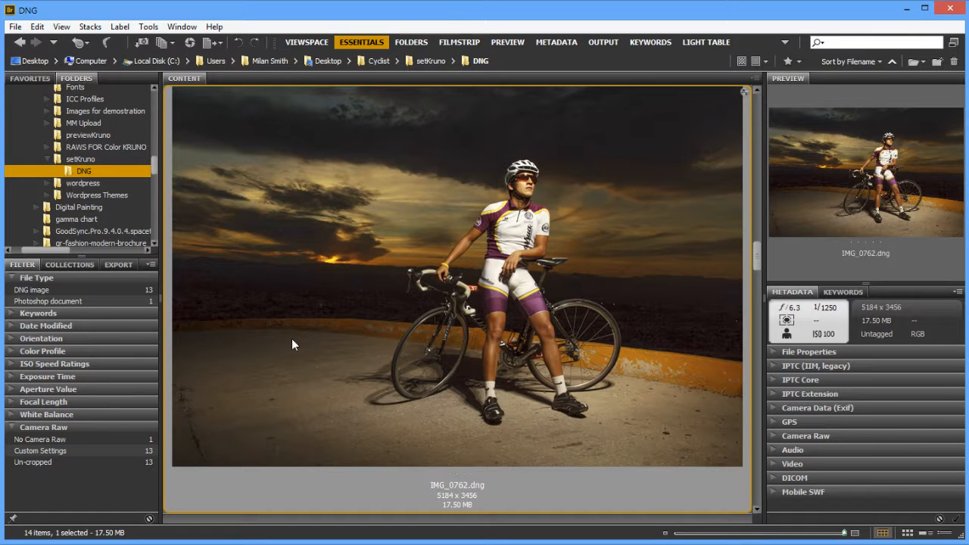
mouse_move(689, 145)
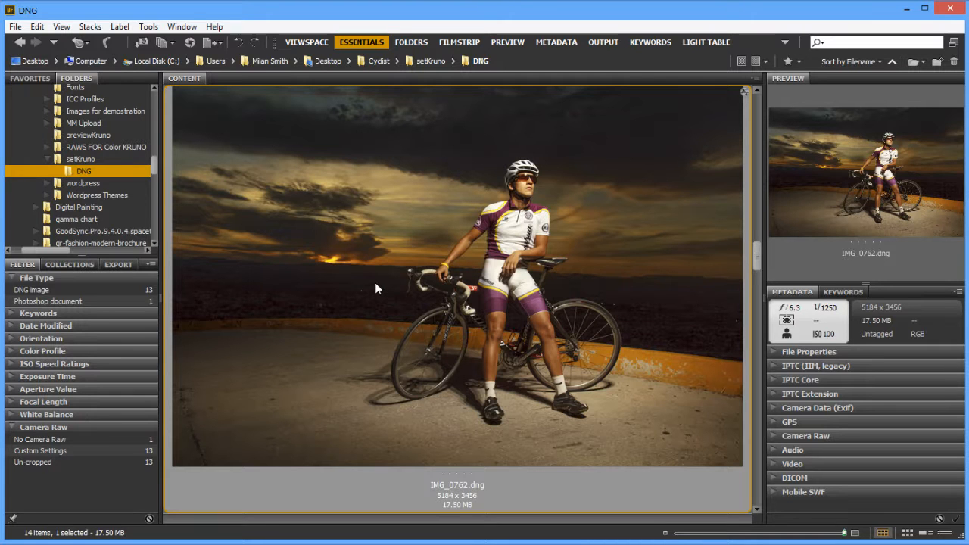
mouse_move(373, 286)
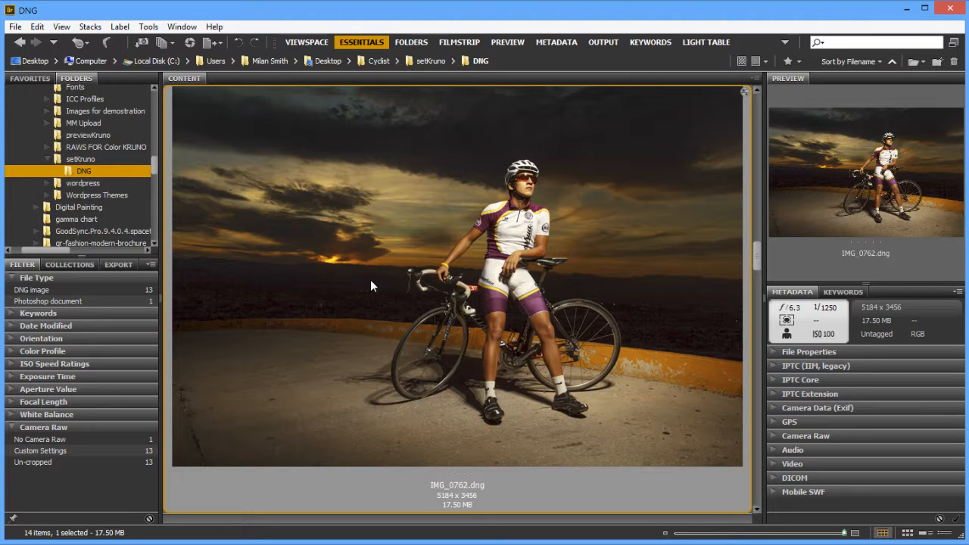
mouse_move(379, 278)
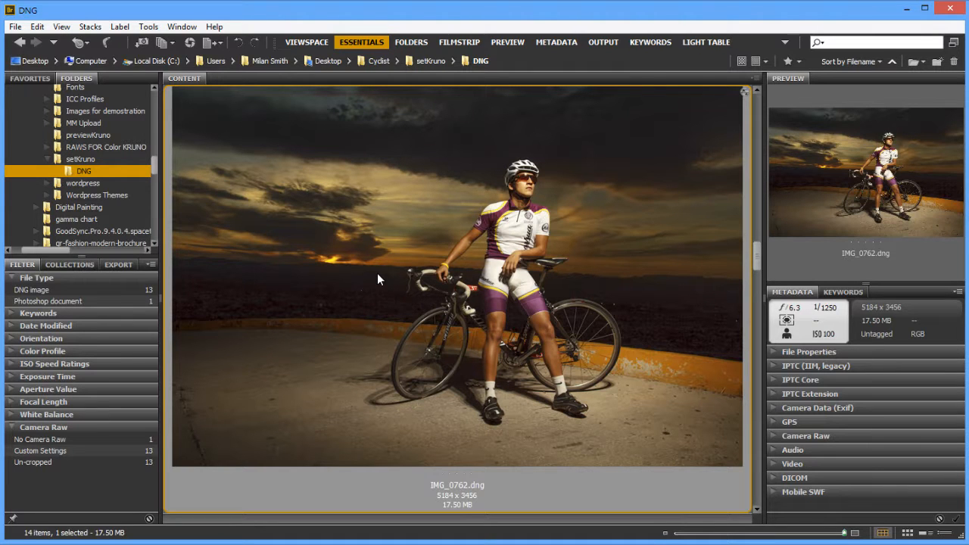
mouse_move(457, 287)
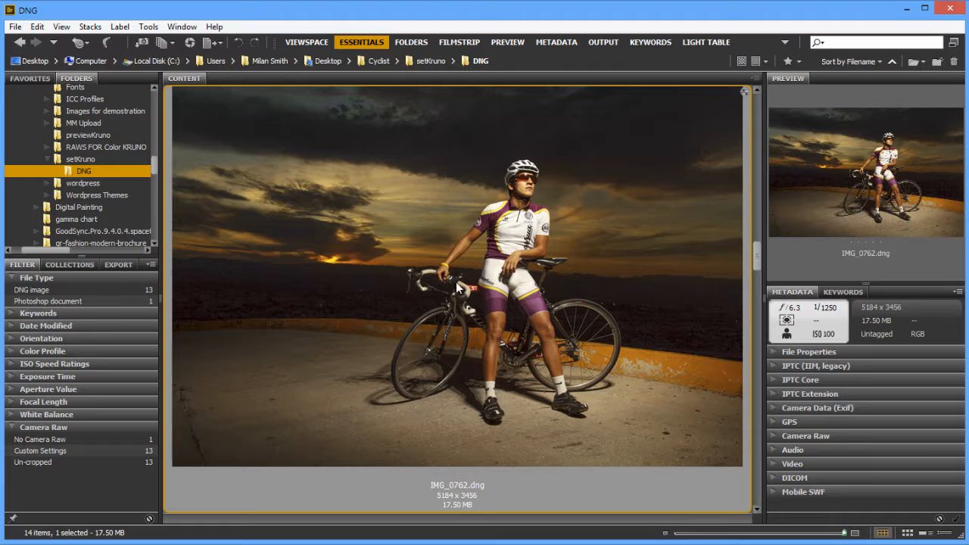
mouse_move(447, 292)
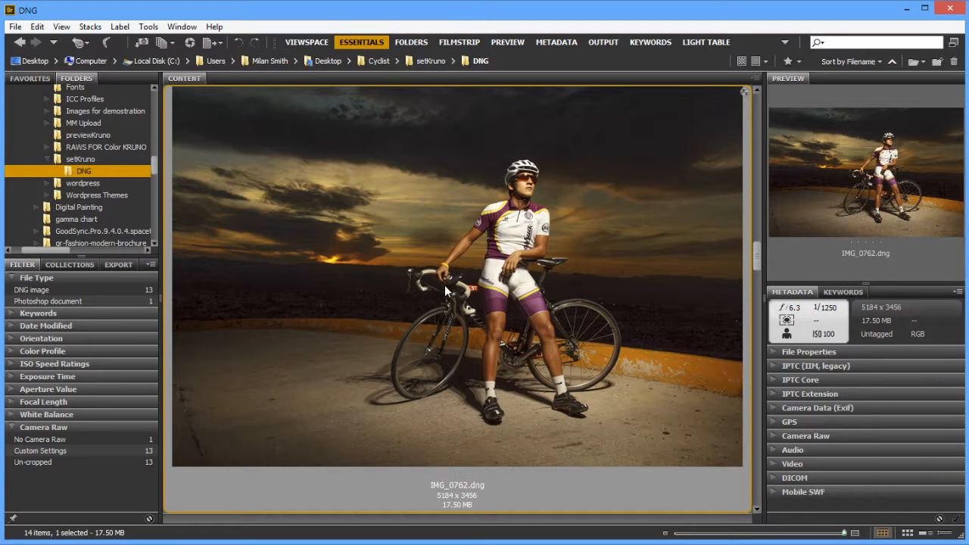
mouse_move(299, 293)
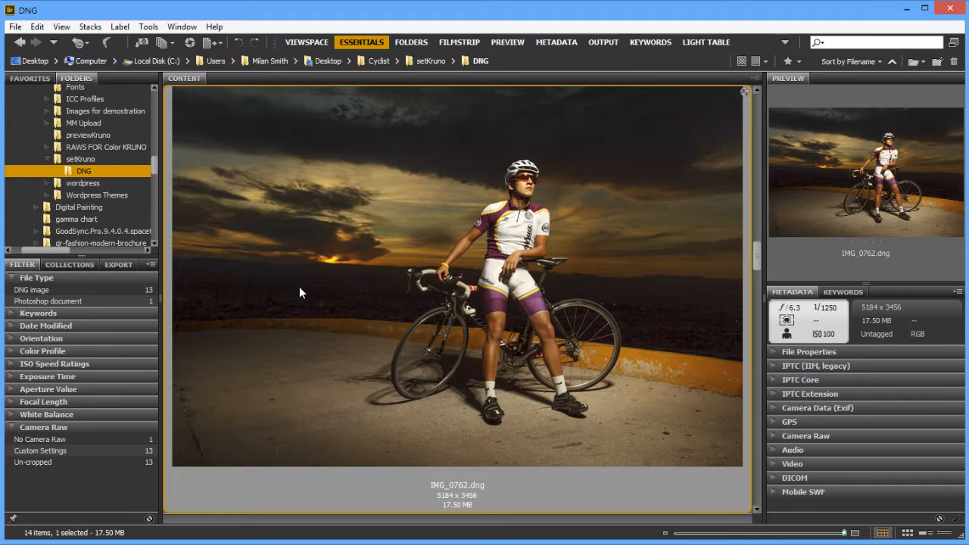
mouse_move(378, 255)
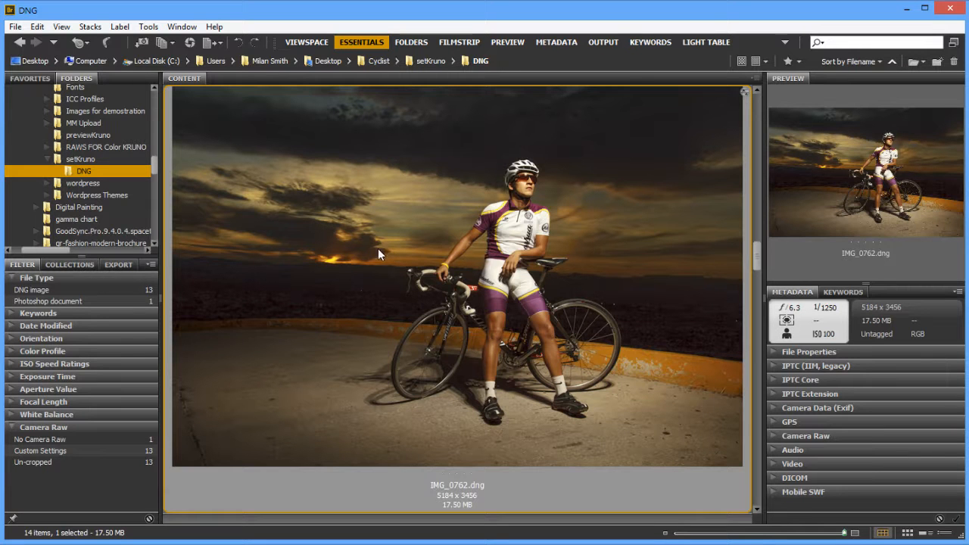
mouse_move(429, 303)
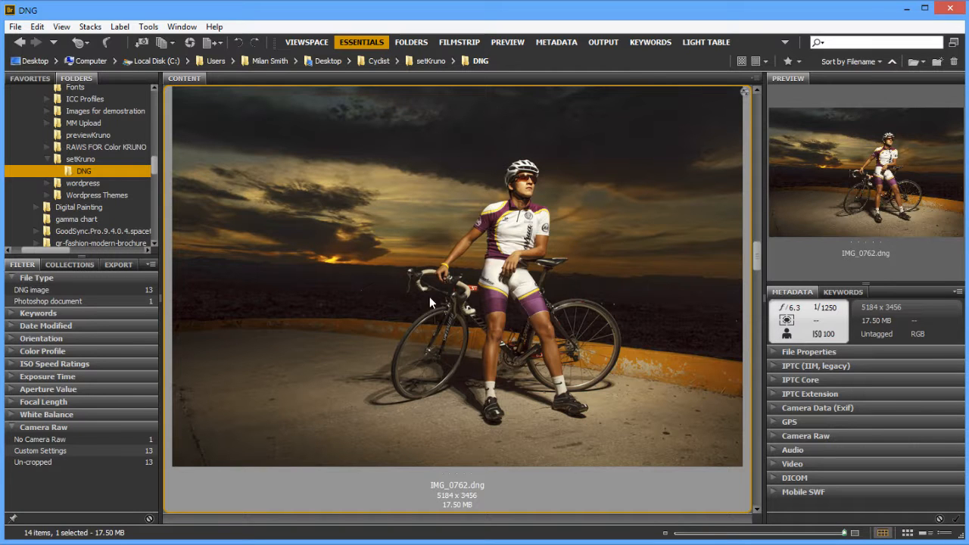
mouse_move(389, 297)
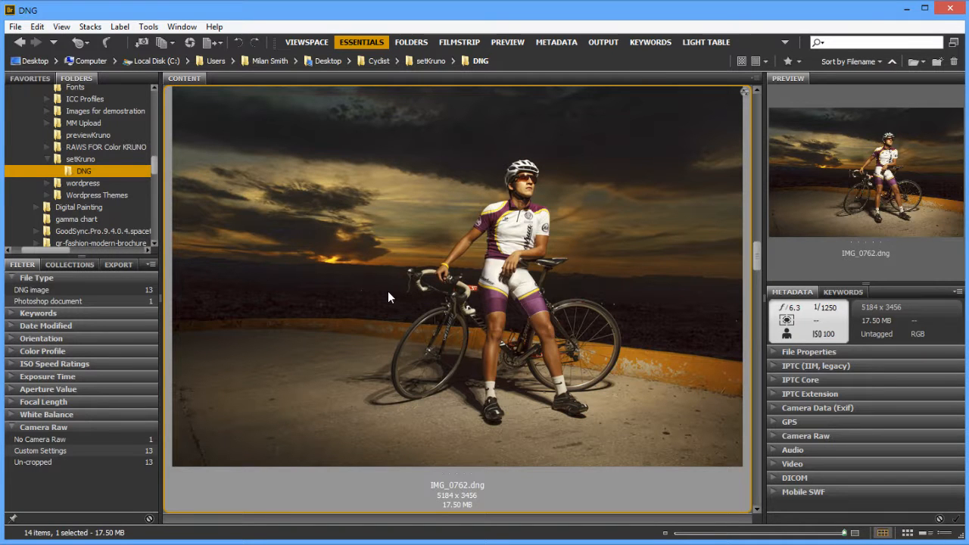
mouse_move(784, 314)
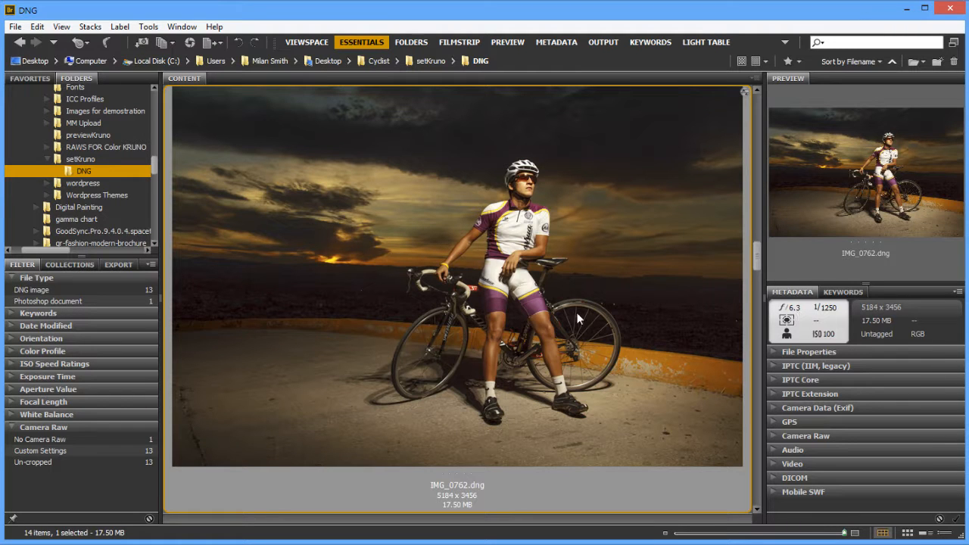
mouse_move(541, 307)
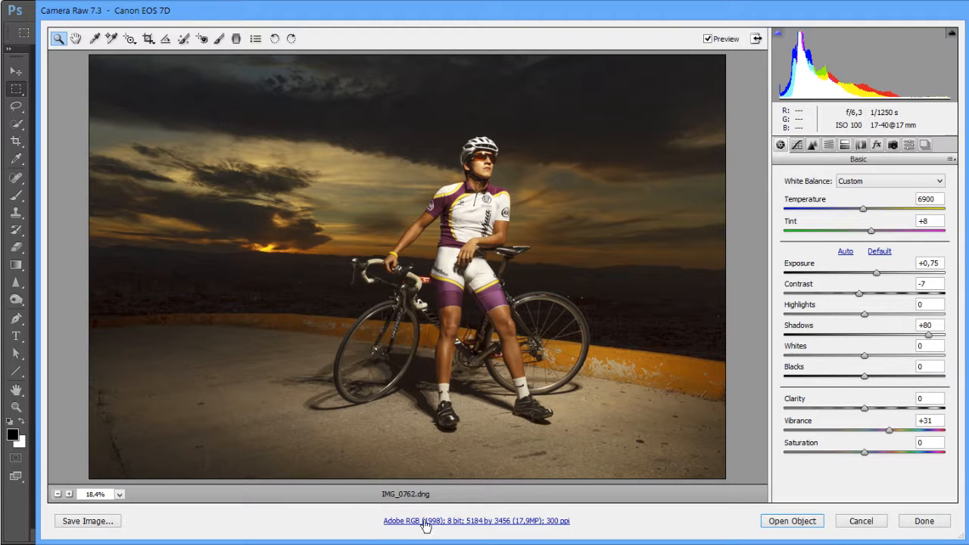
mouse_move(443, 526)
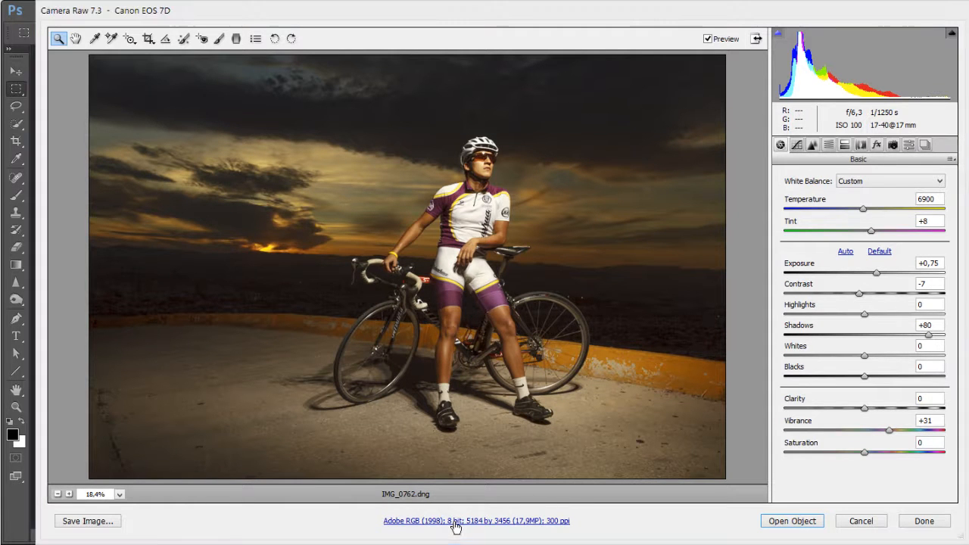
Keep Adobe RGB (1998) in Workflow Options, confirm, then reopen the workflow options.
left_click(475, 520)
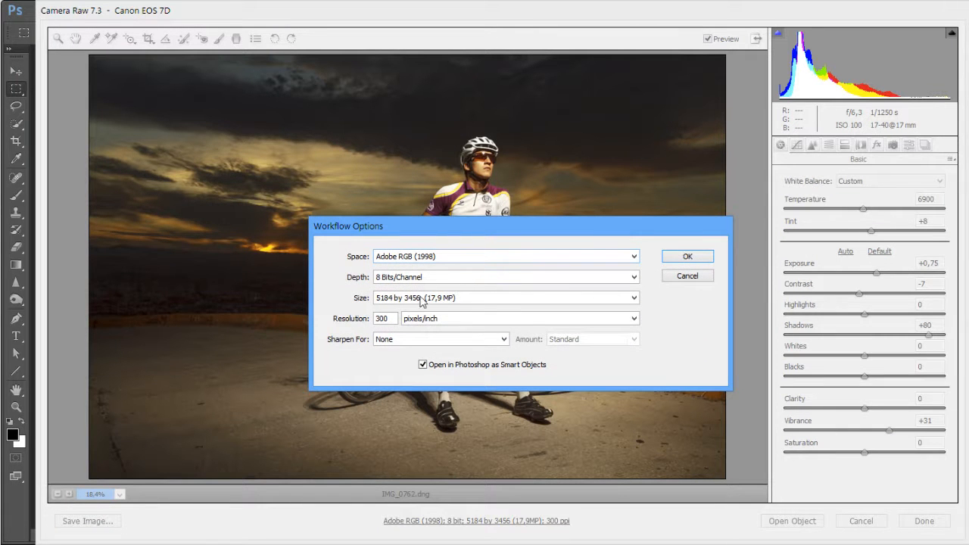
mouse_move(302, 297)
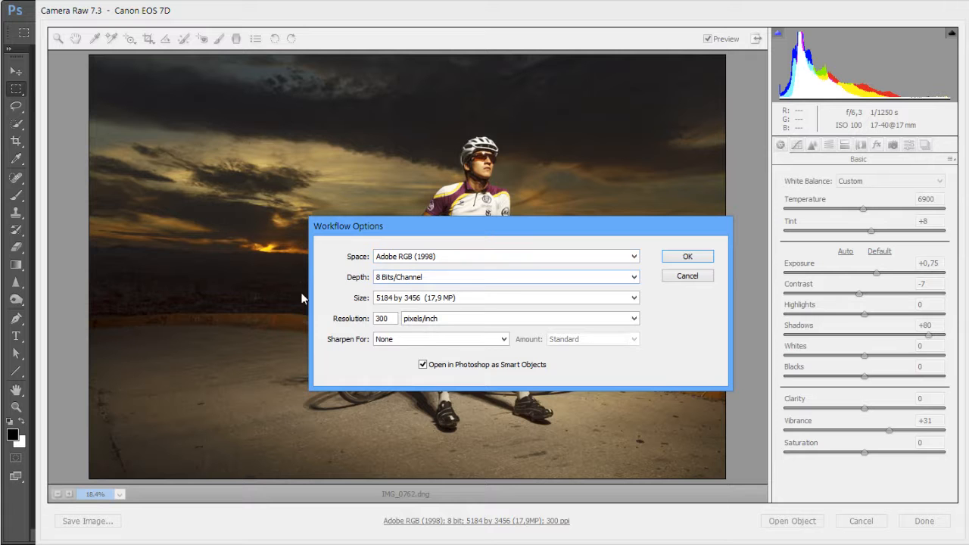
mouse_move(579, 312)
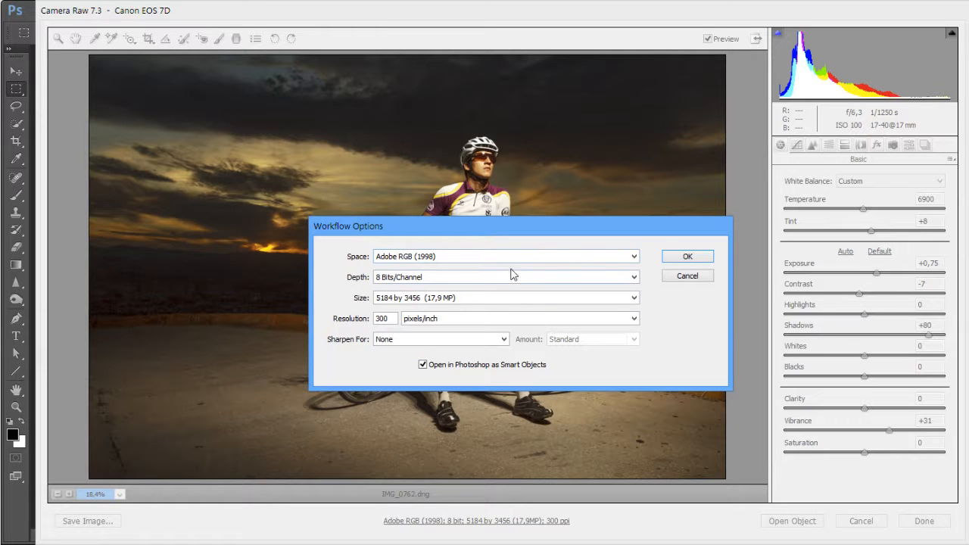
mouse_move(530, 255)
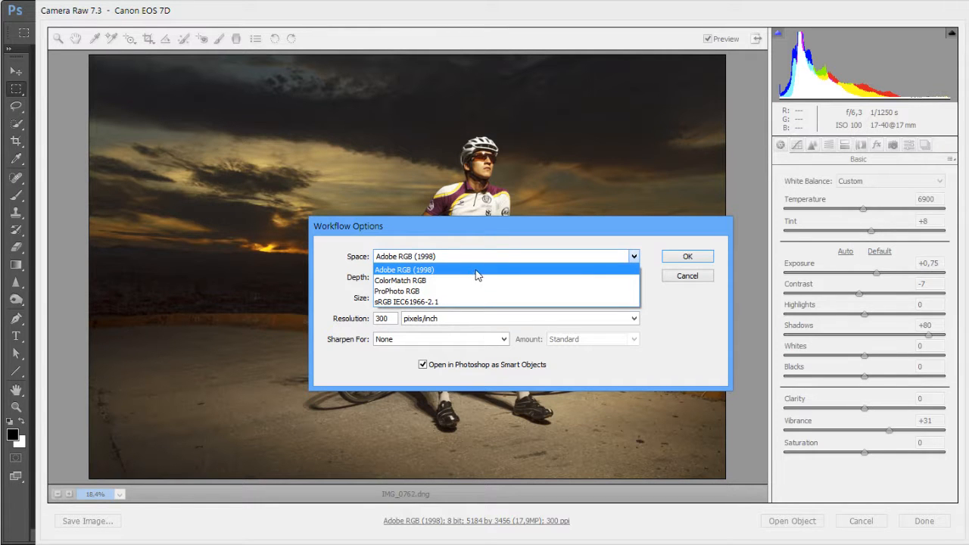
left_click(403, 269)
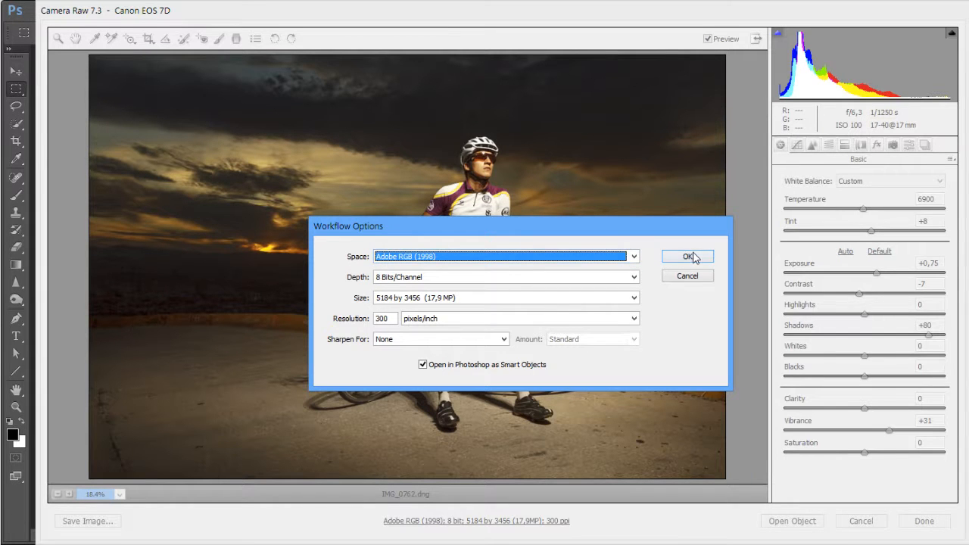
left_click(686, 256)
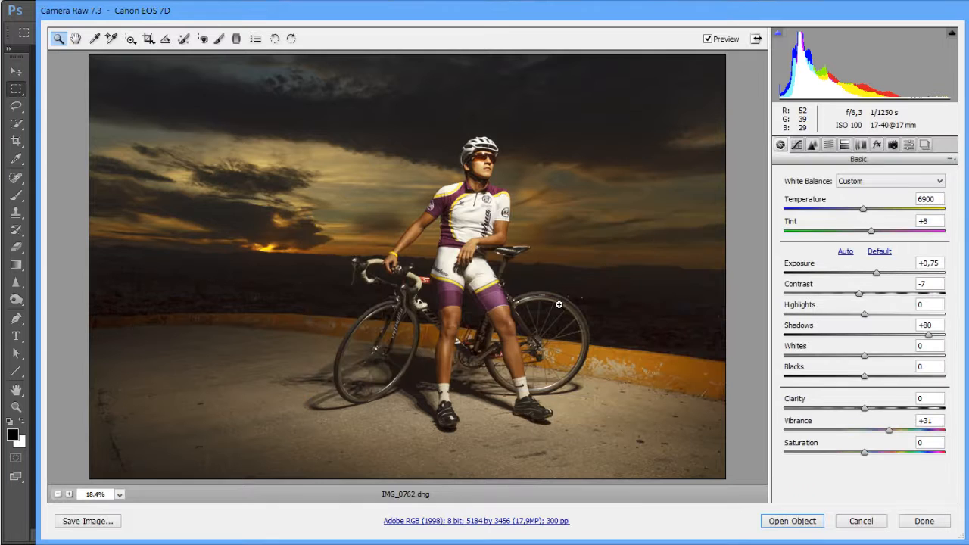
mouse_move(589, 351)
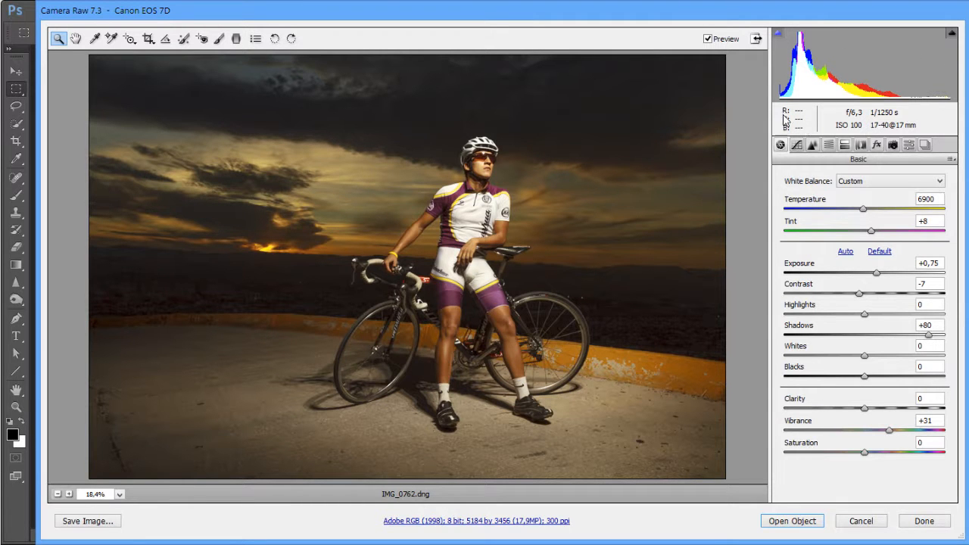
mouse_move(276, 398)
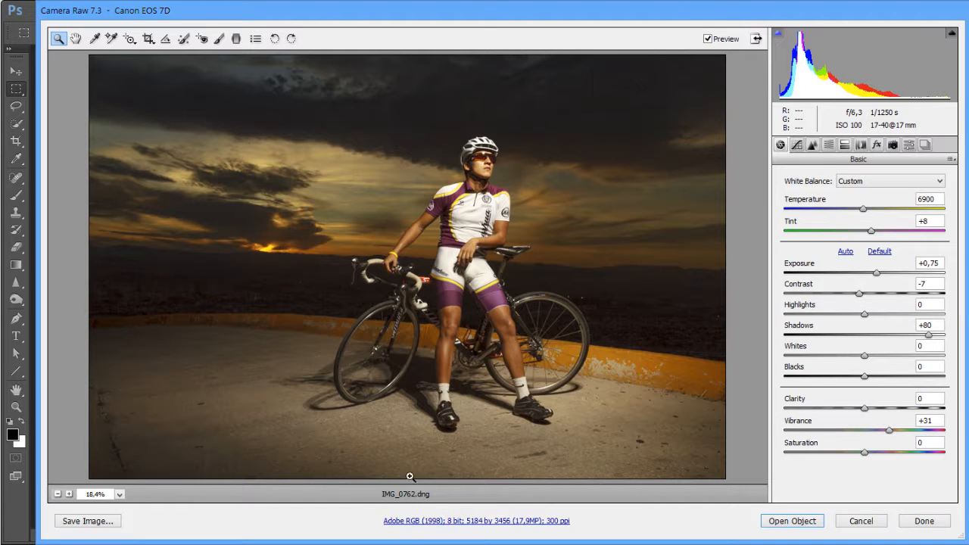
mouse_move(393, 420)
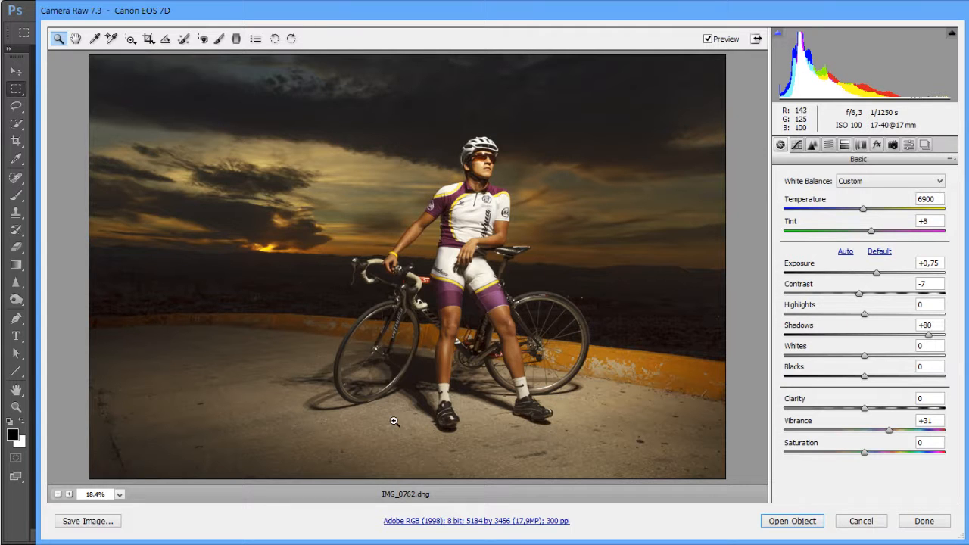
mouse_move(470, 515)
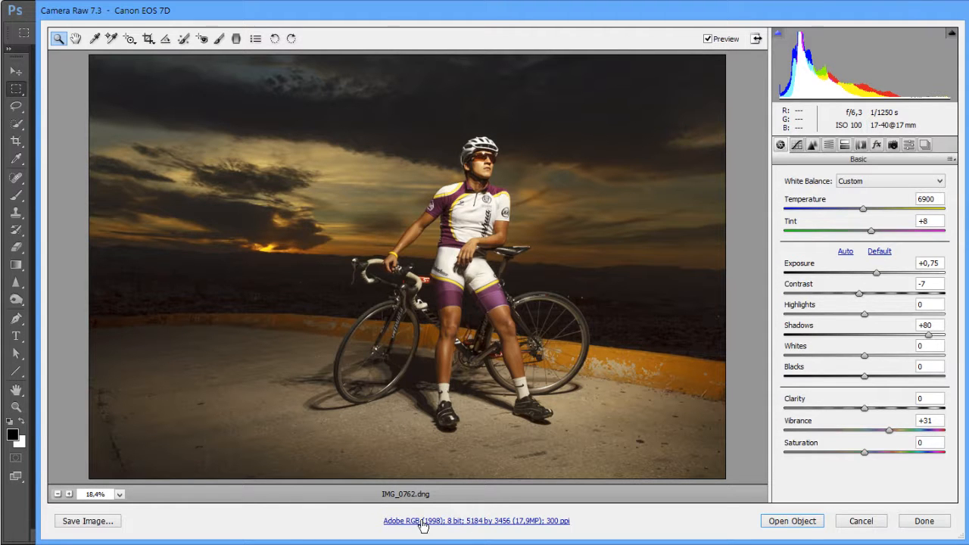
left_click(476, 521)
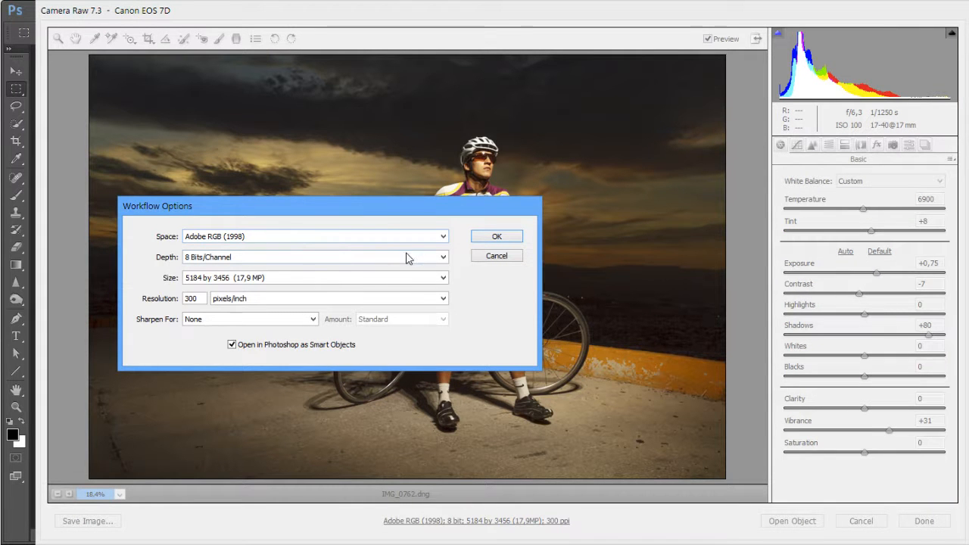
Change the Workflow Options colour space from Adobe RGB to ProPhoto RGB and confirm.
left_click(496, 236)
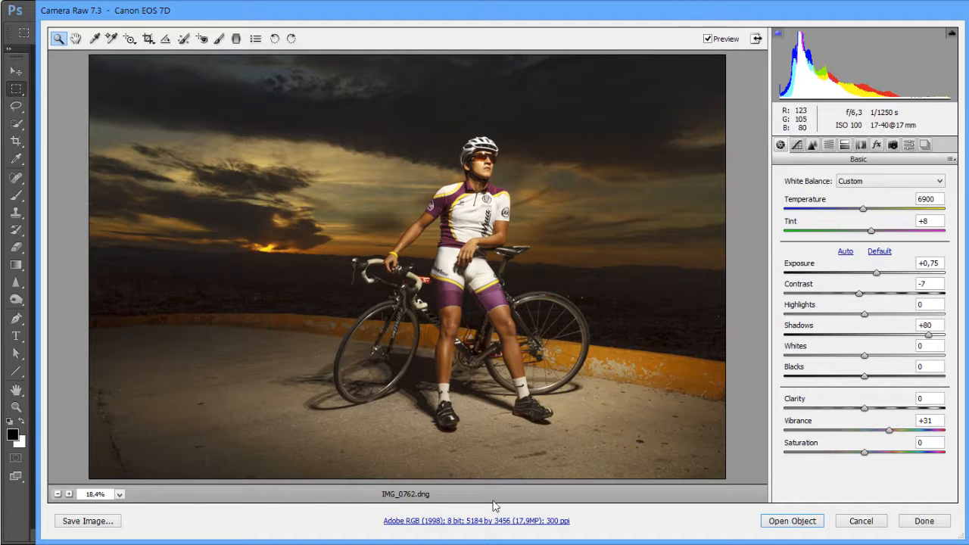
left_click(477, 520)
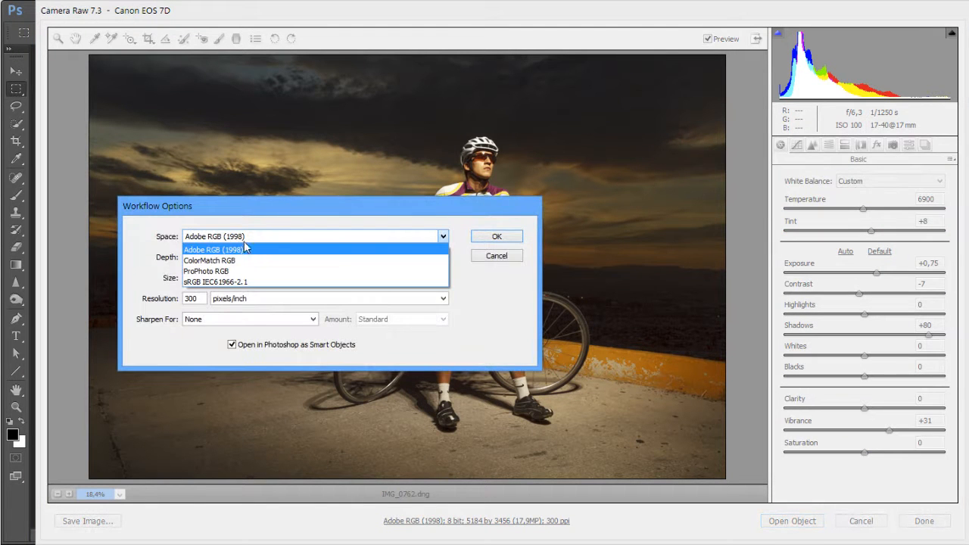
left_click(206, 271)
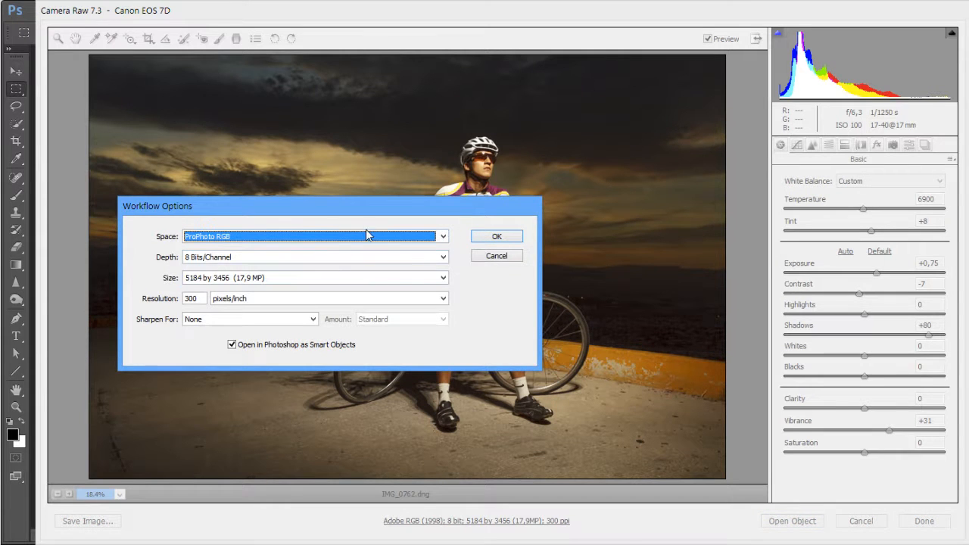
left_click(497, 236)
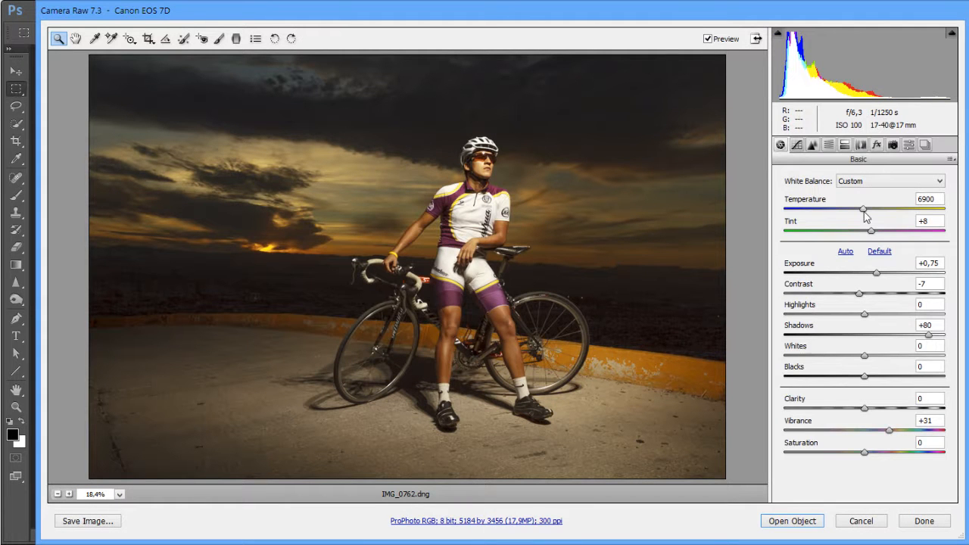
Set Temperature to 7150, Vibrance to +100 and Saturation to +55.
left_click_drag(863, 208, 867, 209)
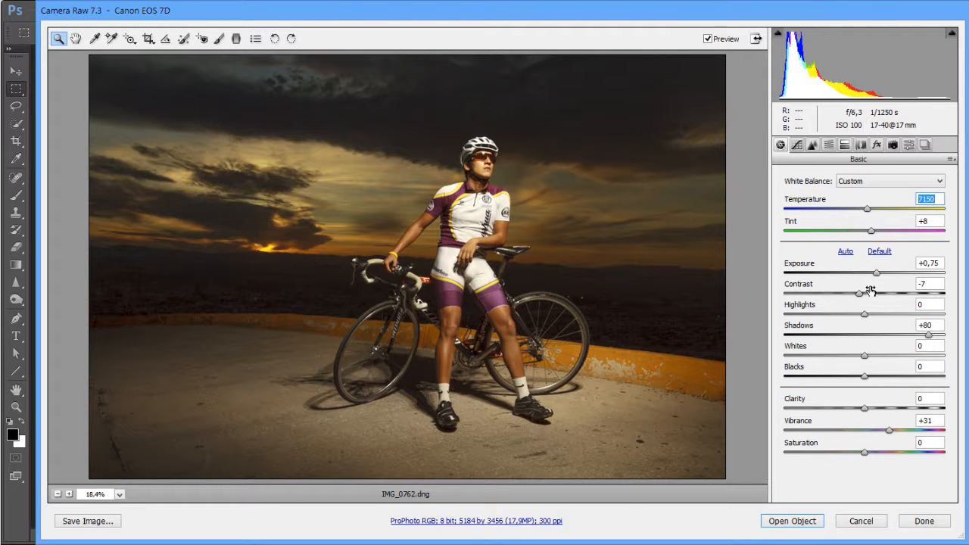
left_click_drag(864, 452, 901, 452)
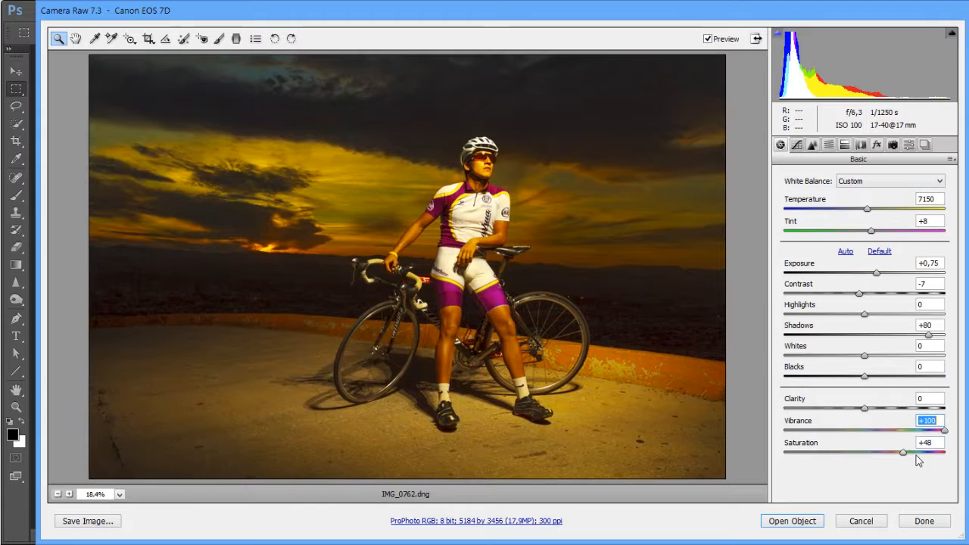
left_click_drag(903, 453, 910, 453)
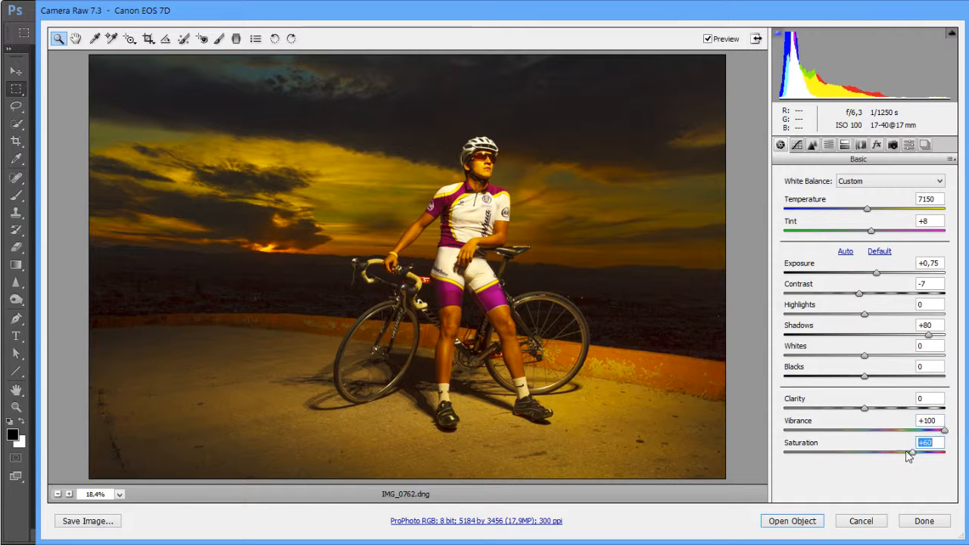
left_click_drag(945, 452, 909, 452)
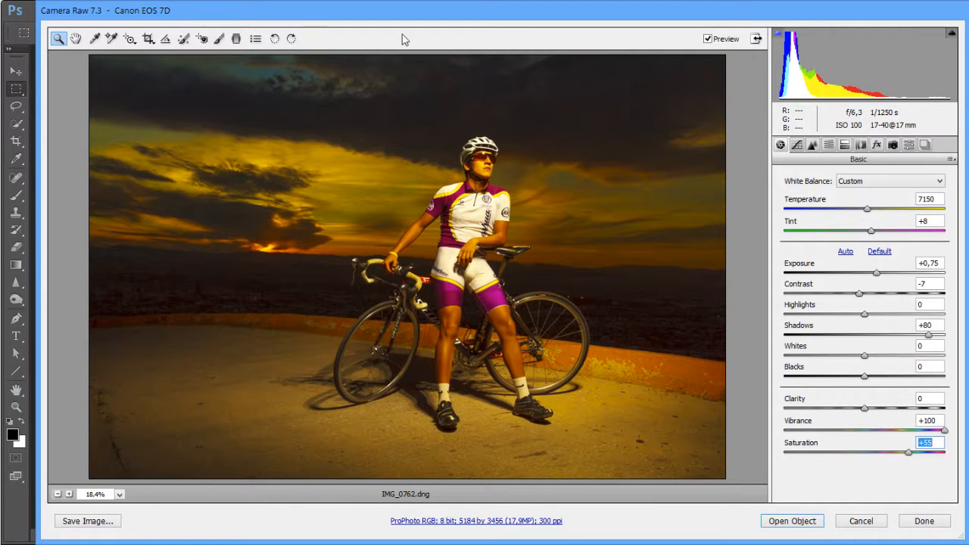
mouse_move(441, 528)
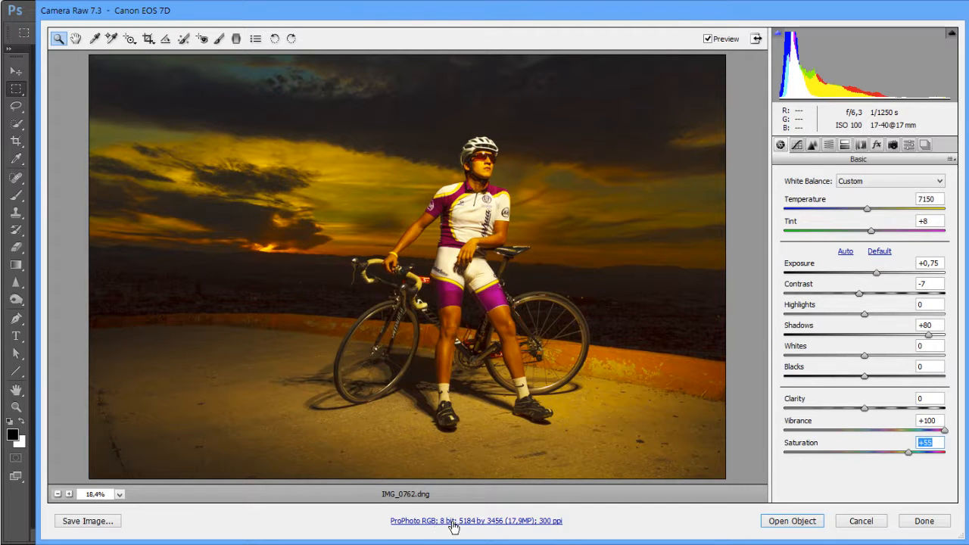
mouse_move(279, 286)
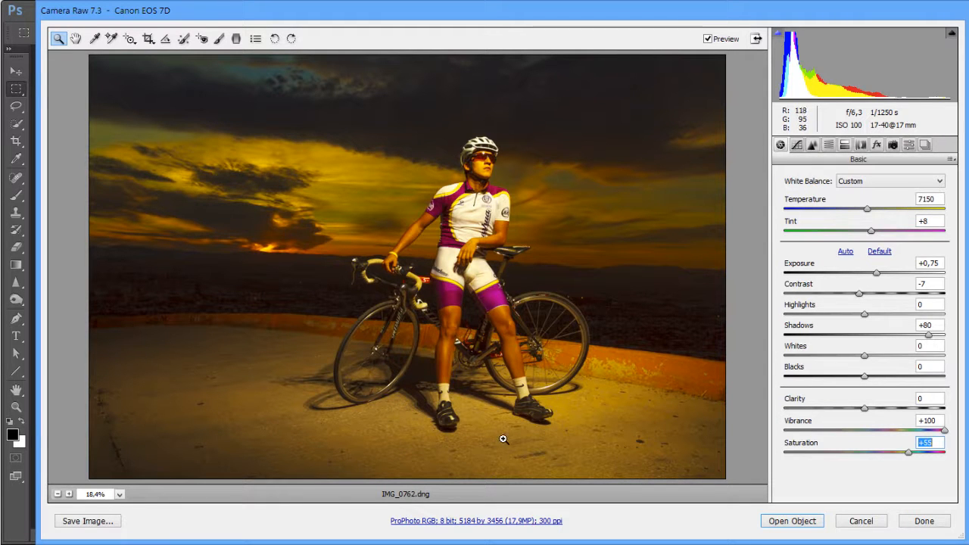
mouse_move(477, 522)
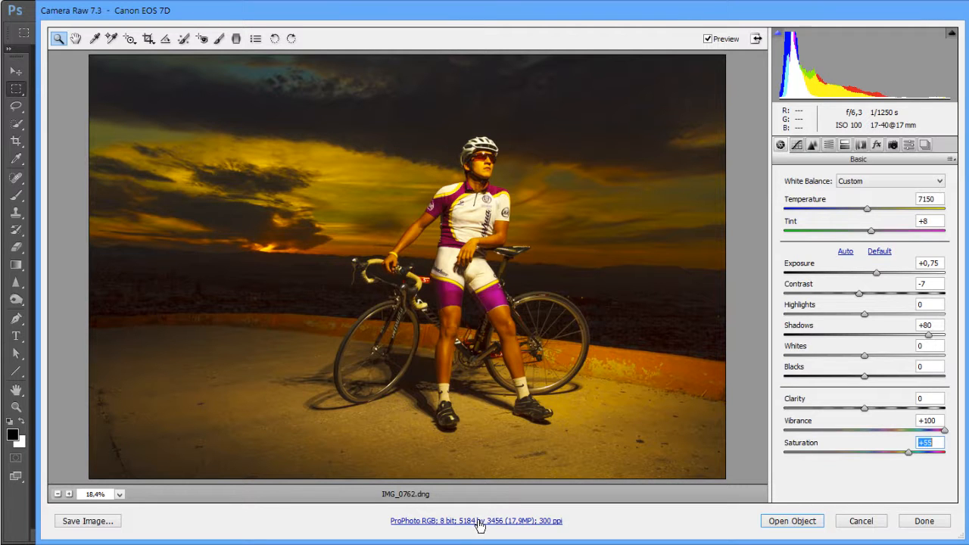
mouse_move(468, 199)
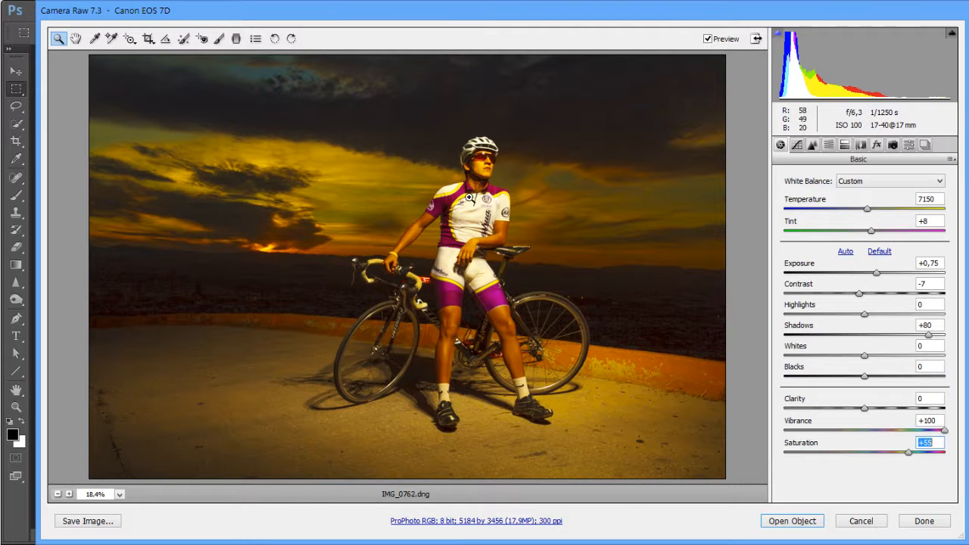
mouse_move(471, 518)
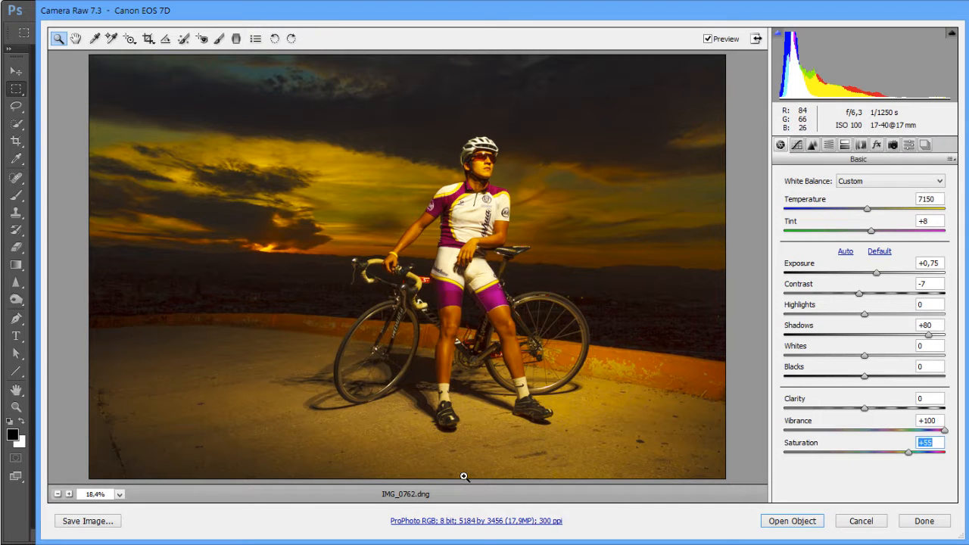
mouse_move(478, 520)
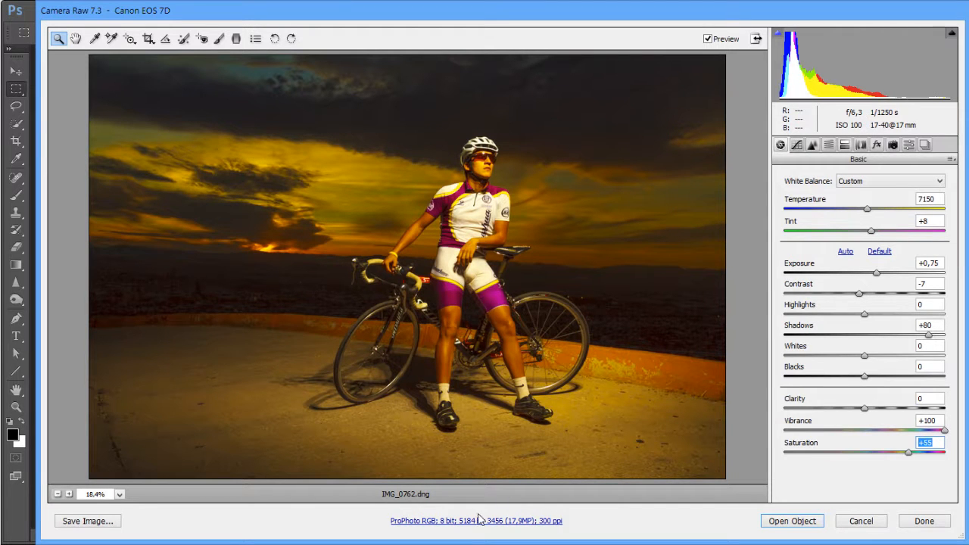
Choose sRGB IEC61966-2.1 as the Workflow Options space and confirm with OK.
left_click(475, 520)
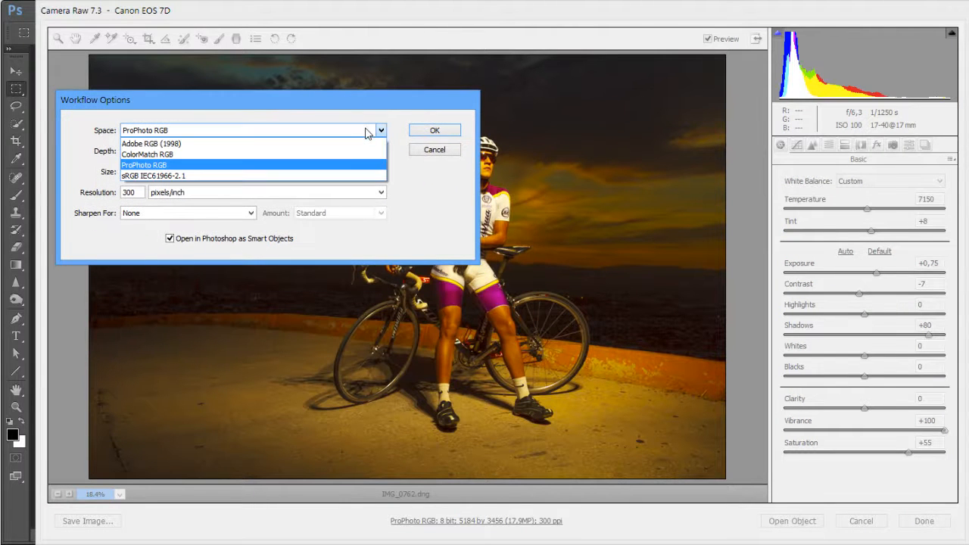
mouse_move(325, 176)
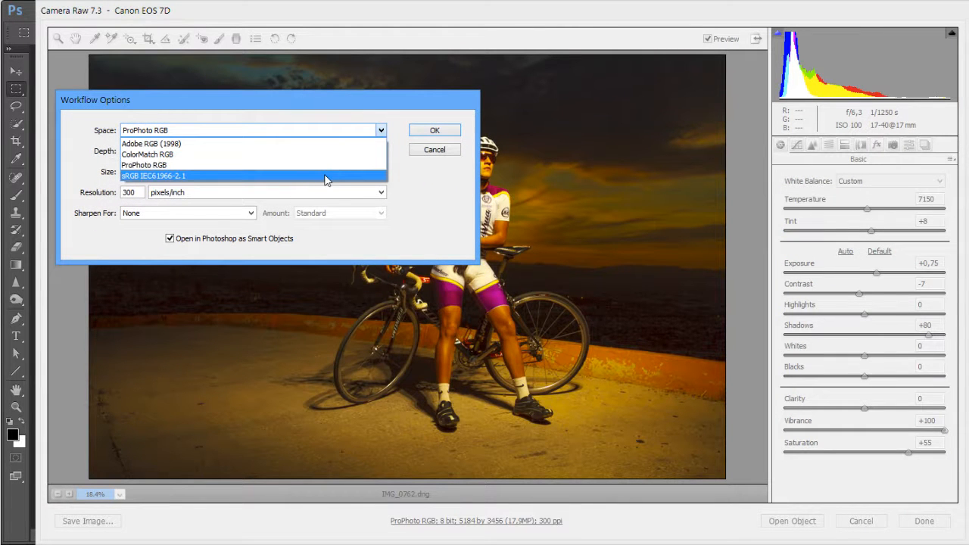
mouse_move(534, 184)
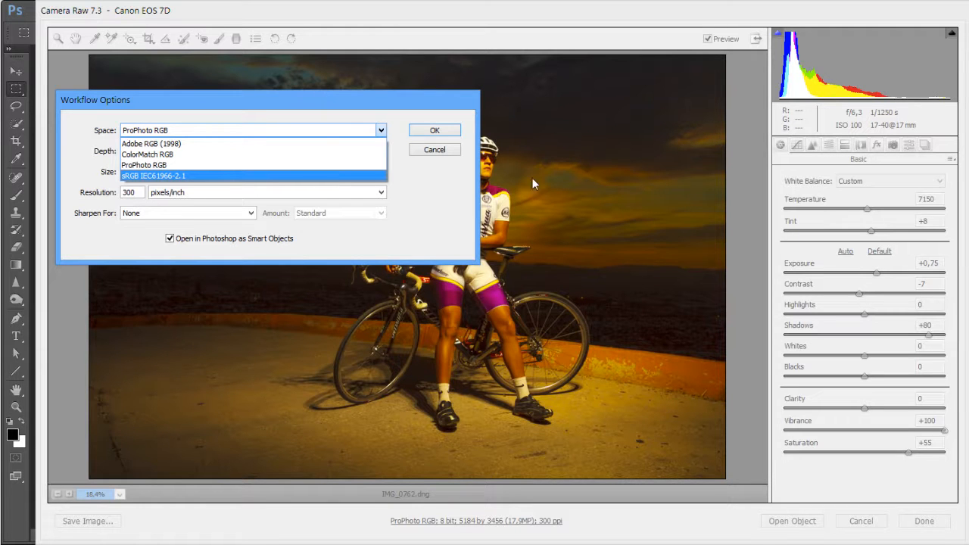
mouse_move(634, 206)
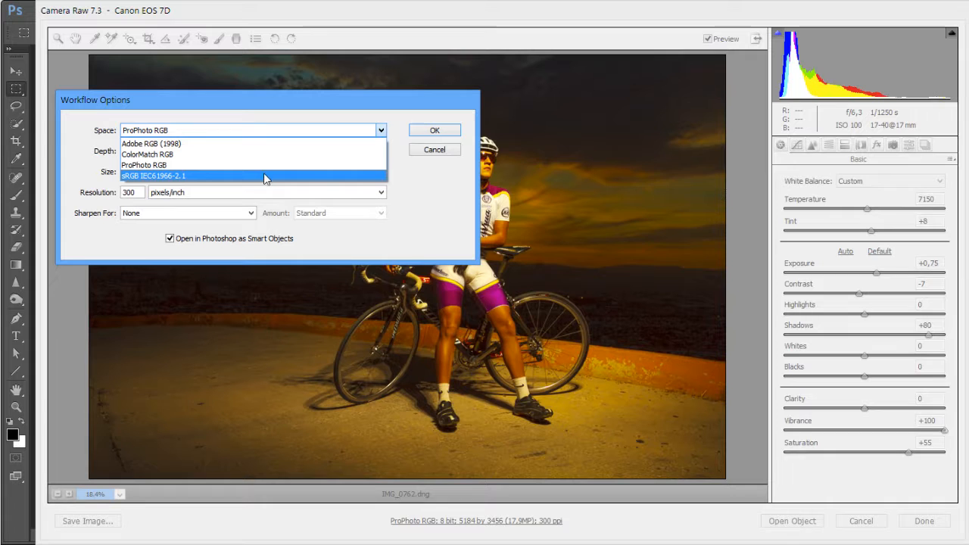
left_click(153, 176)
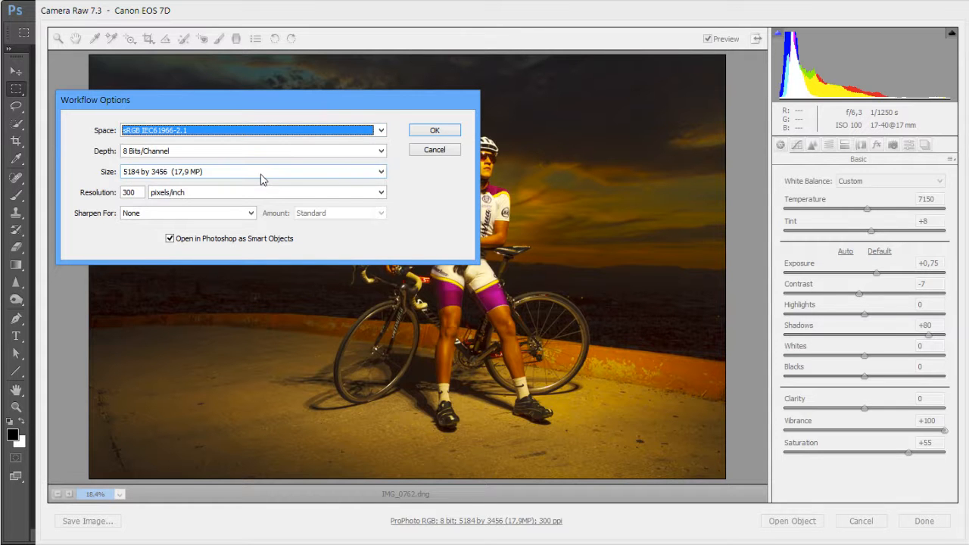
left_click(435, 129)
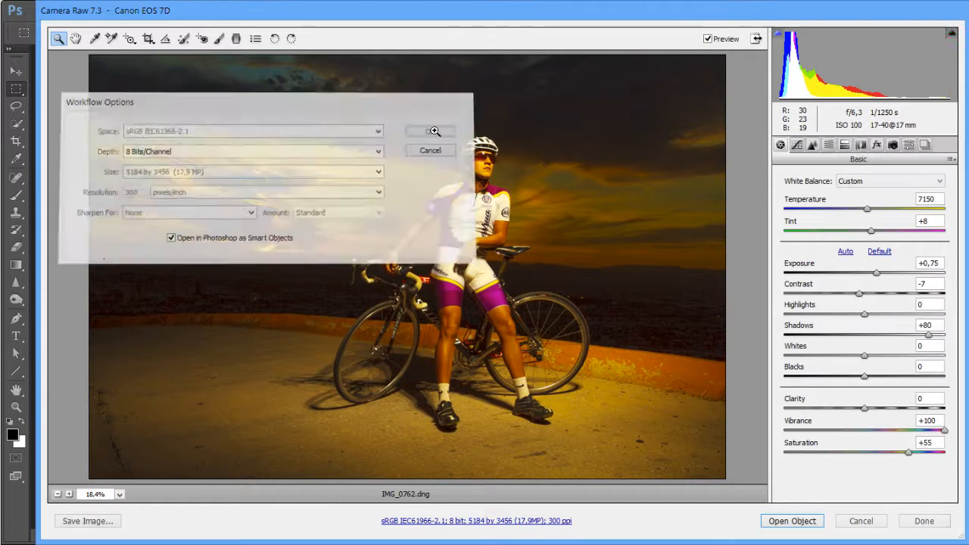
left_click(430, 130)
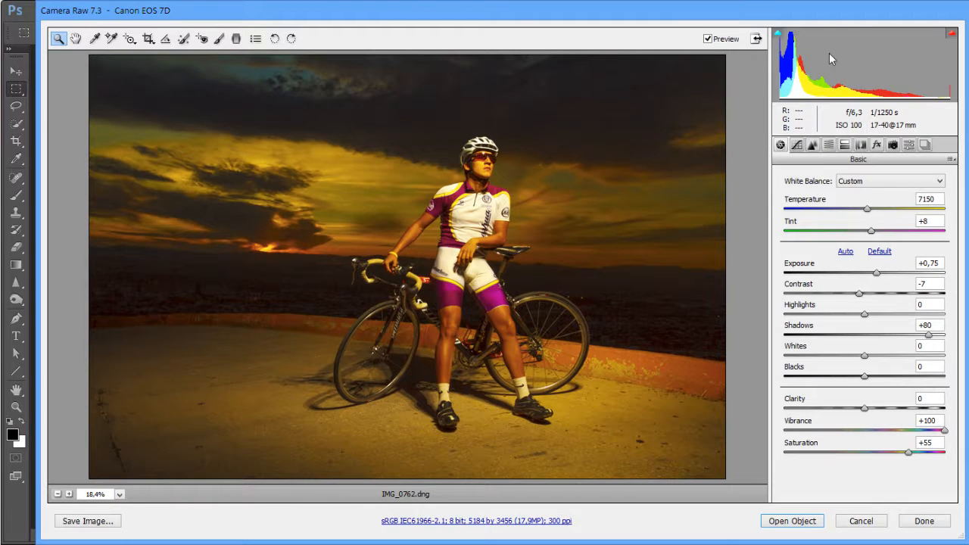
mouse_move(428, 255)
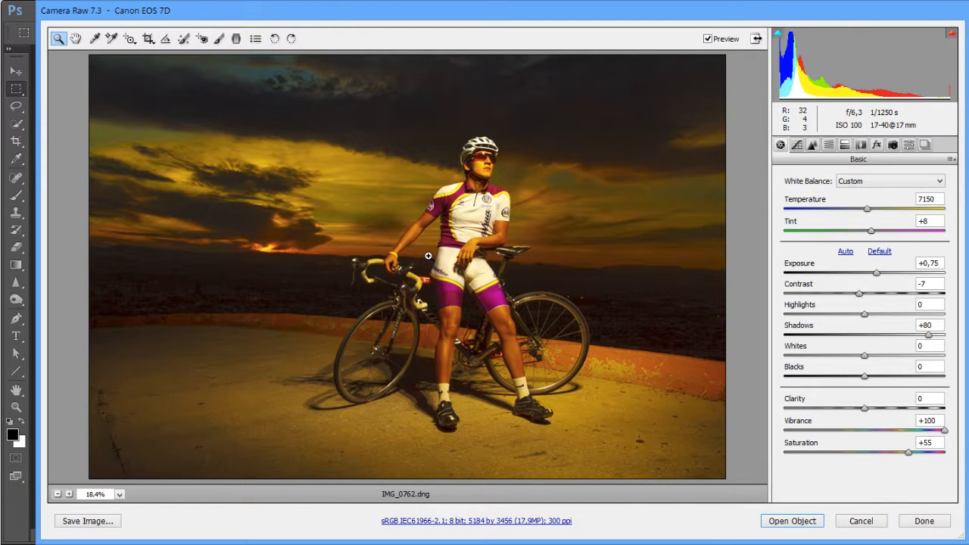
mouse_move(449, 285)
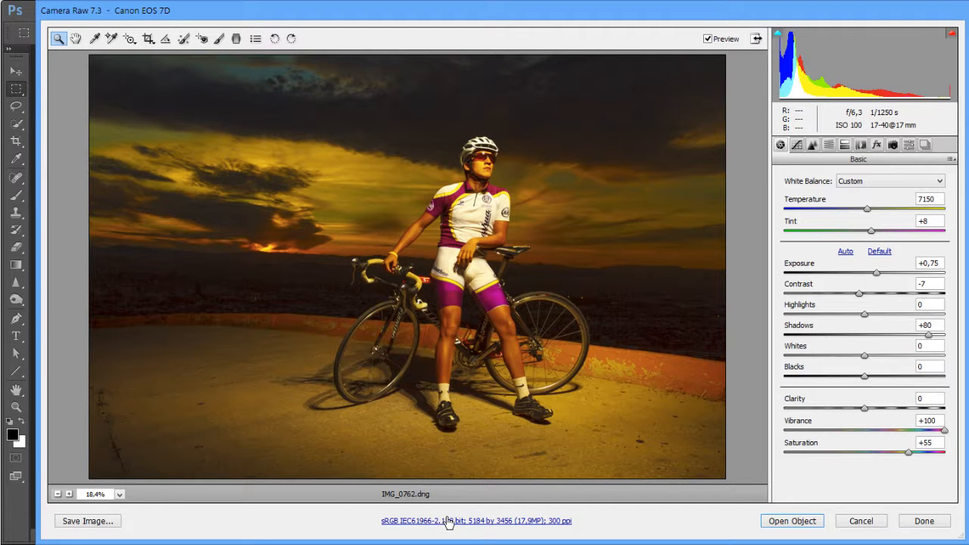
Reopen Workflow Options and lower Temperature toward 3900 for a blue cast.
left_click(476, 521)
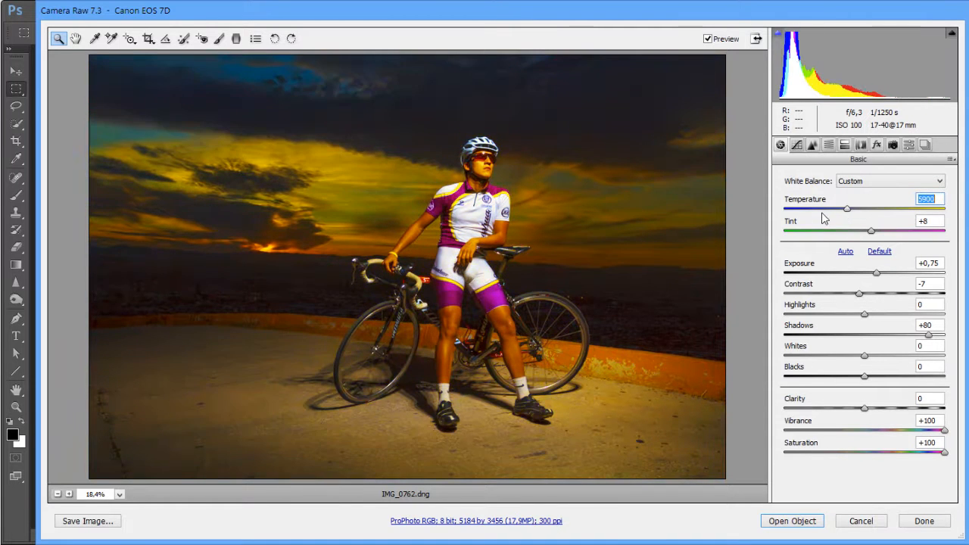
left_click_drag(847, 208, 815, 208)
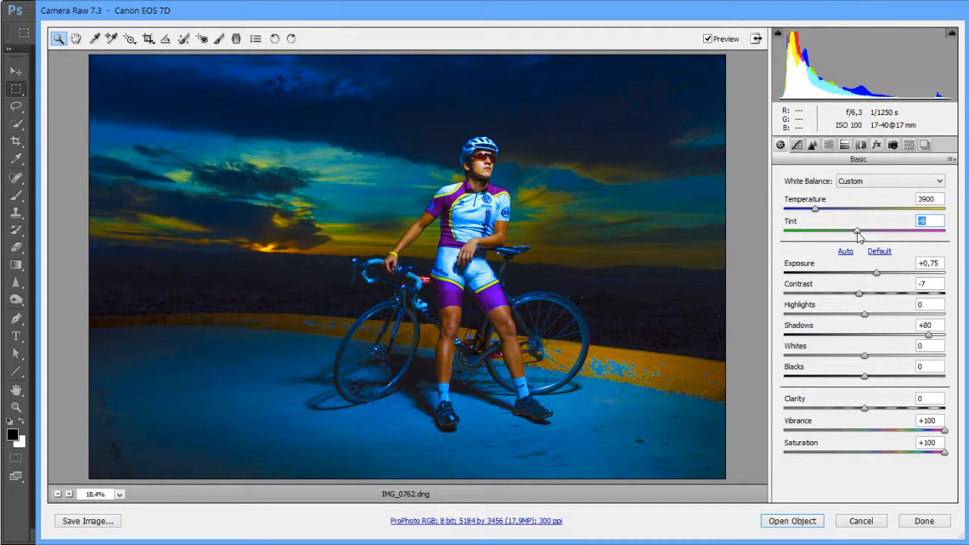
mouse_move(389, 345)
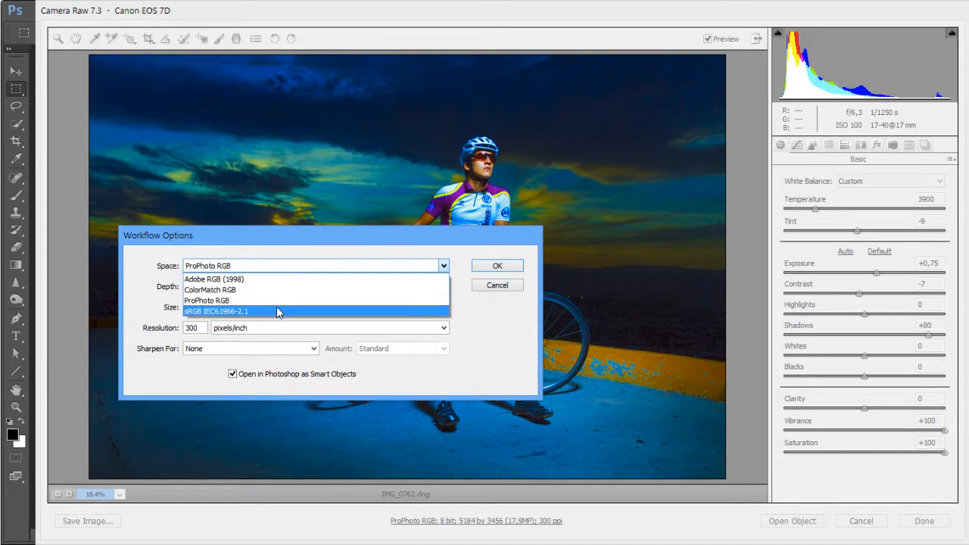
Pick sRGB IEC61966-2.1 as the output space, move the dialog, and confirm.
left_click(215, 311)
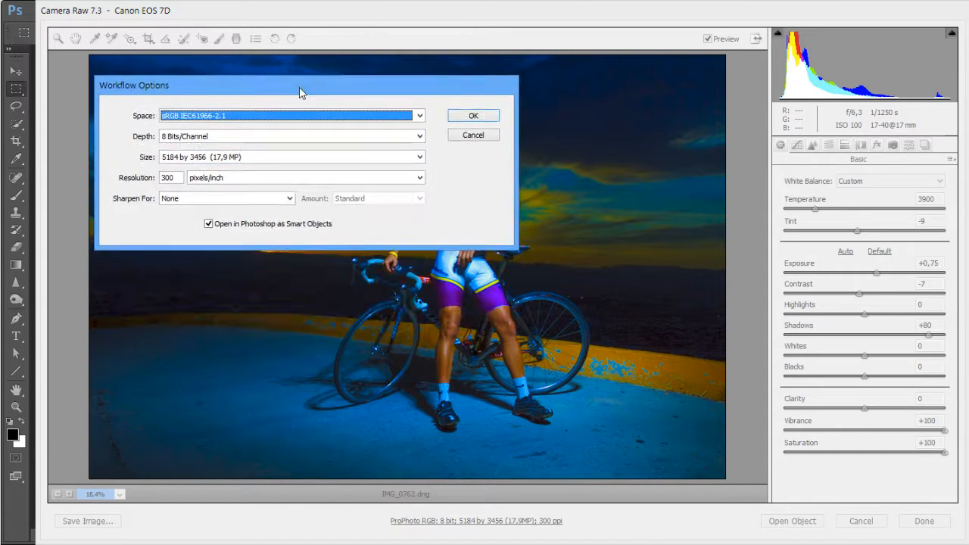
left_click_drag(299, 85, 158, 53)
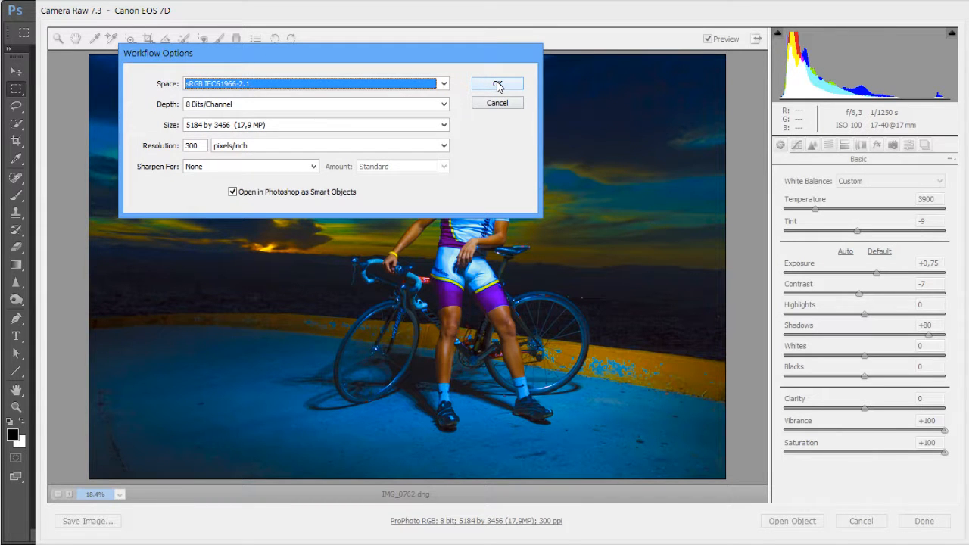
left_click(497, 83)
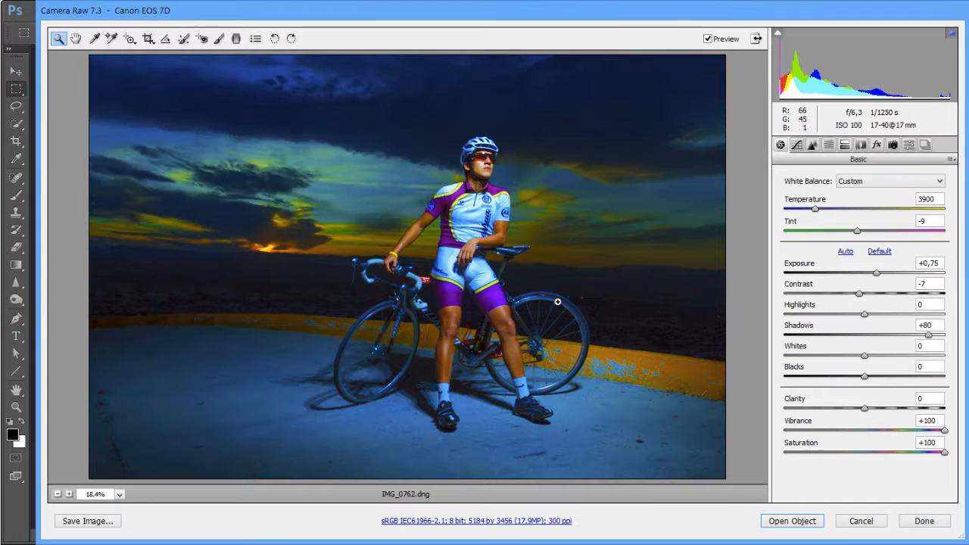
mouse_move(601, 371)
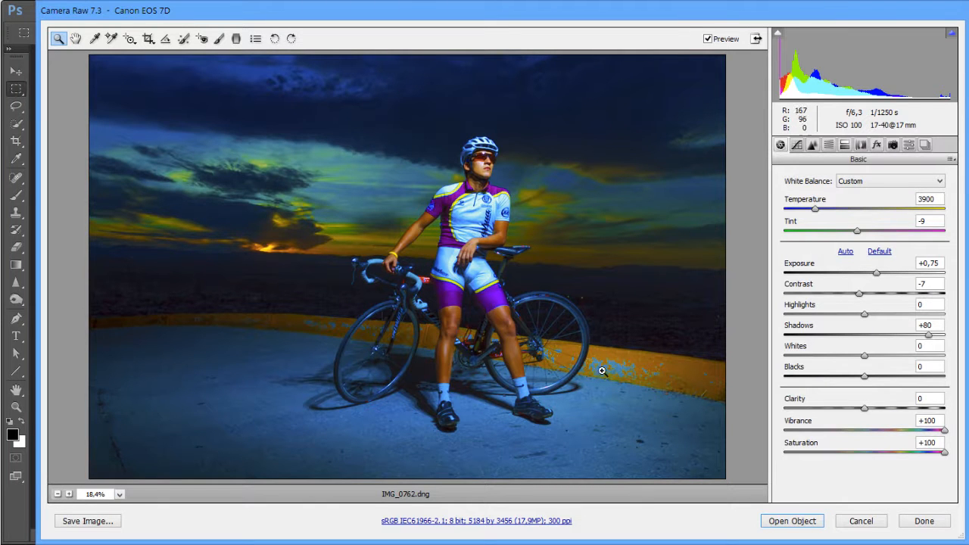
mouse_move(818, 94)
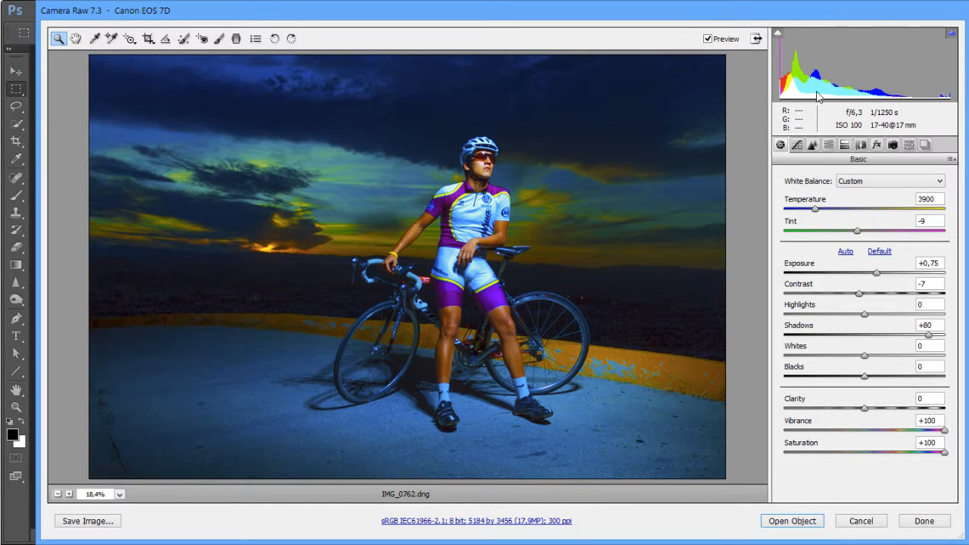
mouse_move(683, 186)
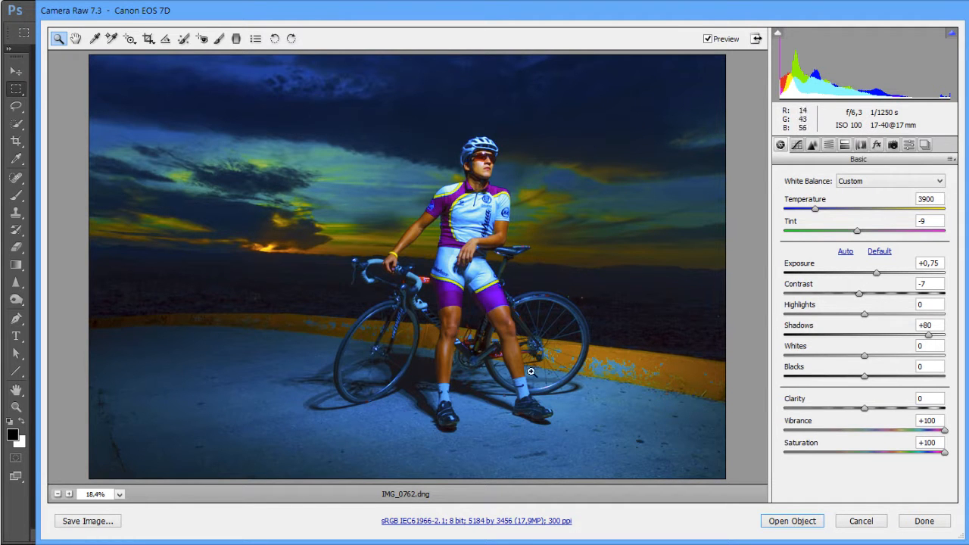
mouse_move(480, 418)
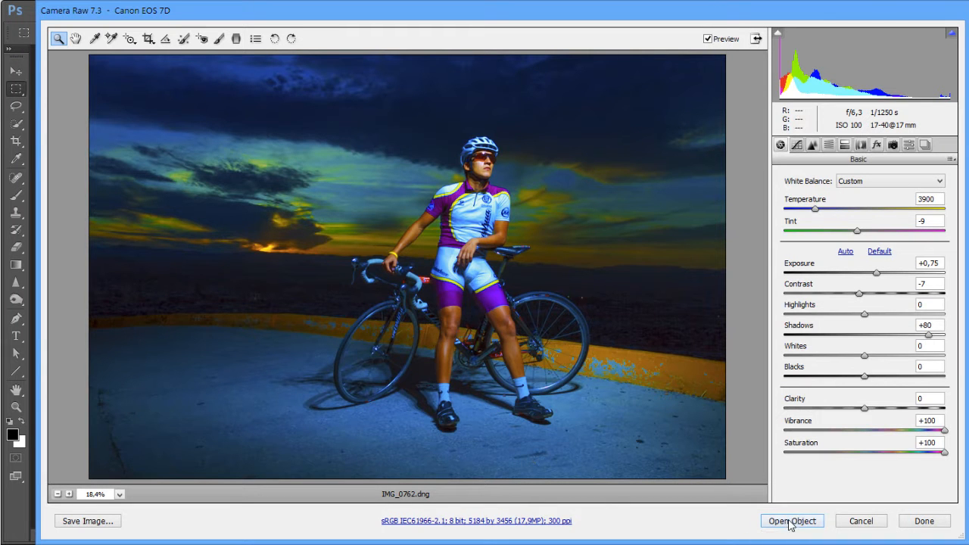
mouse_move(492, 523)
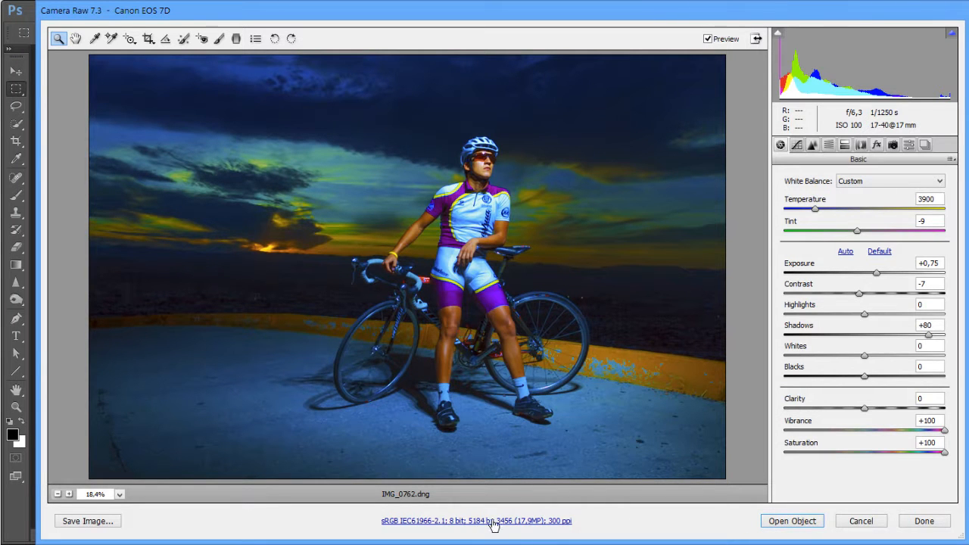
mouse_move(666, 521)
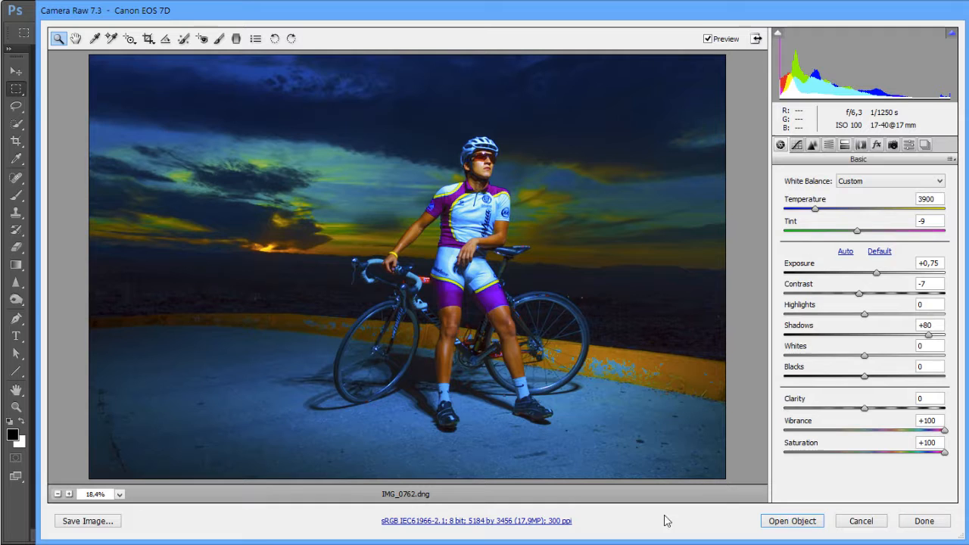
Open the blue cyclist photo in Photoshop, keeping the embedded sRGB profile.
left_click(792, 521)
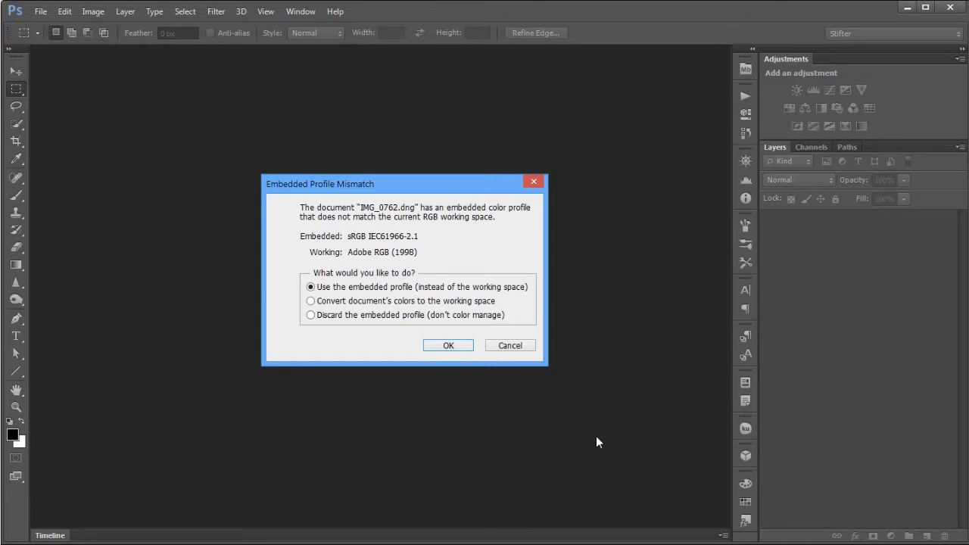
mouse_move(468, 270)
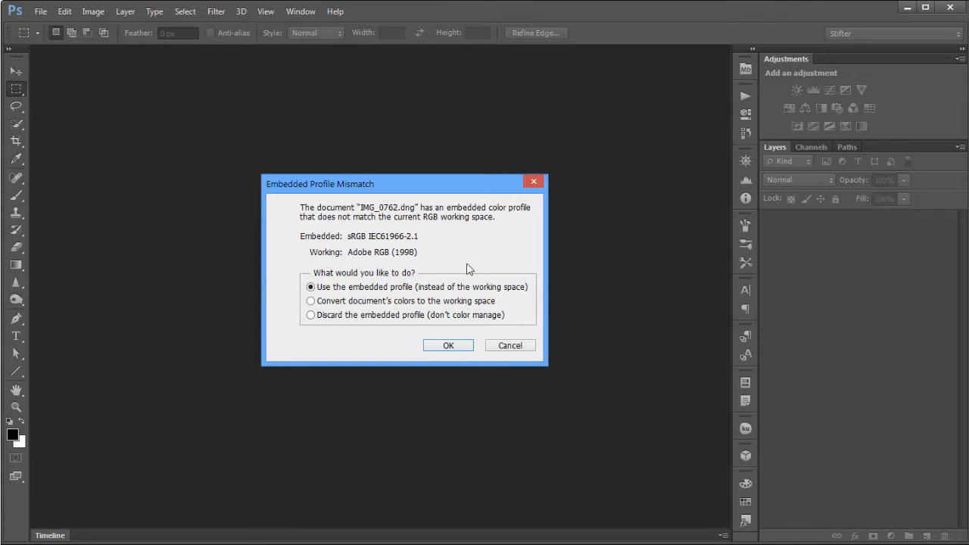
mouse_move(386, 249)
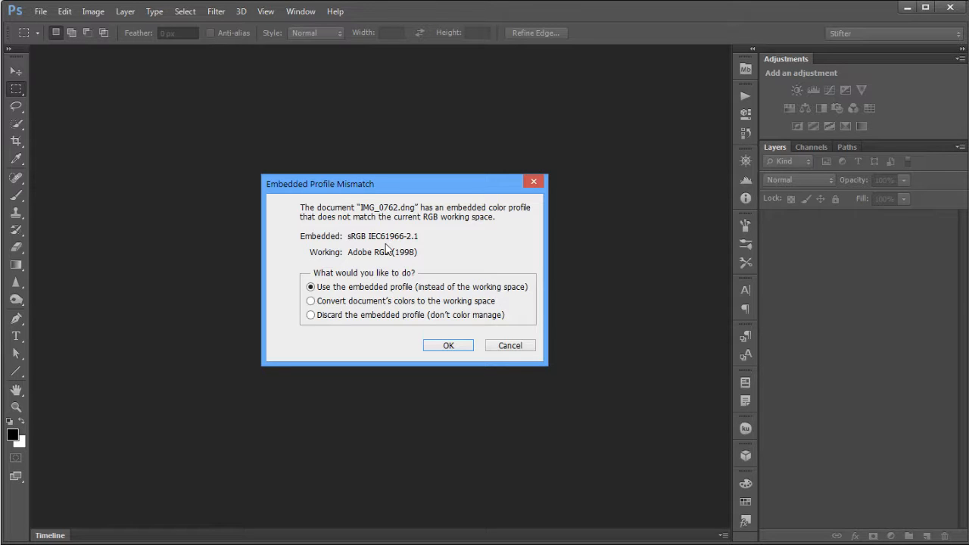
mouse_move(337, 244)
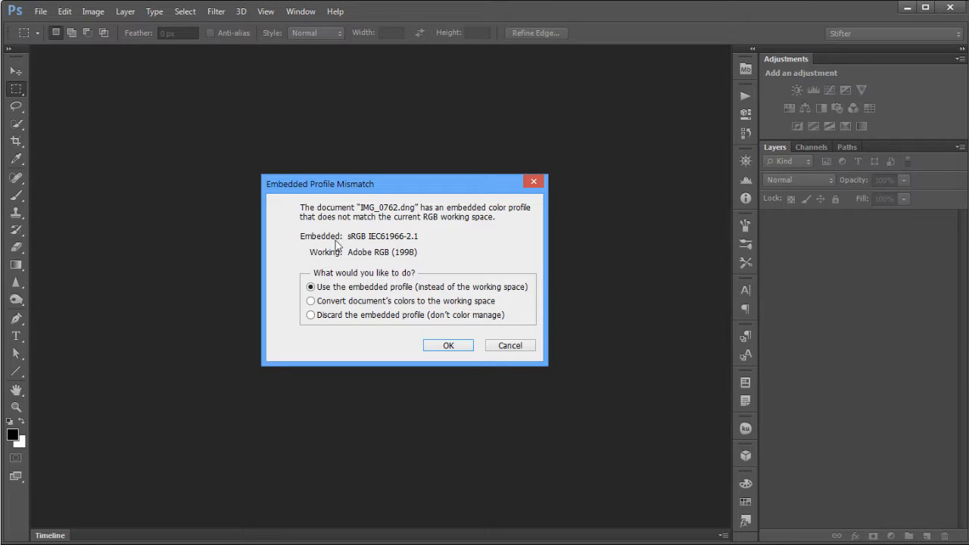
mouse_move(371, 264)
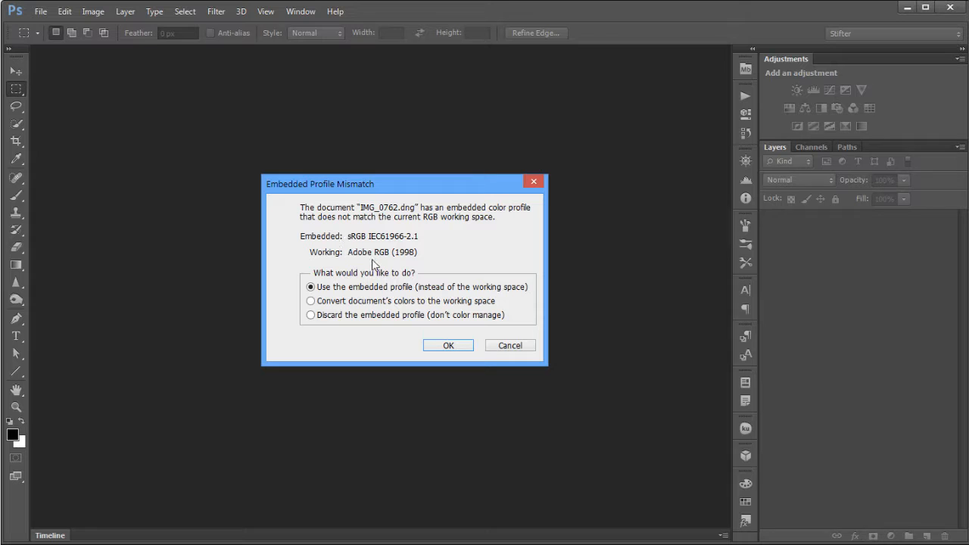
mouse_move(137, 106)
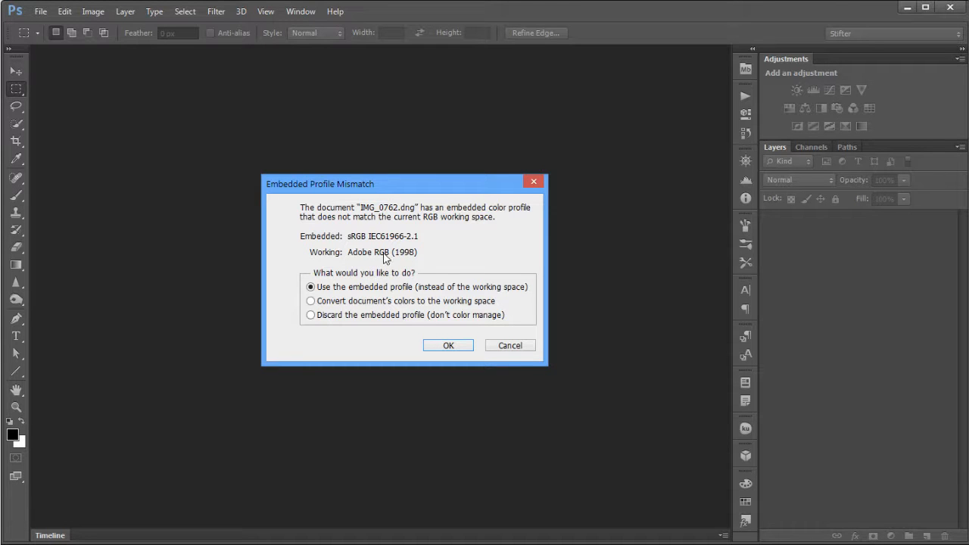
mouse_move(351, 346)
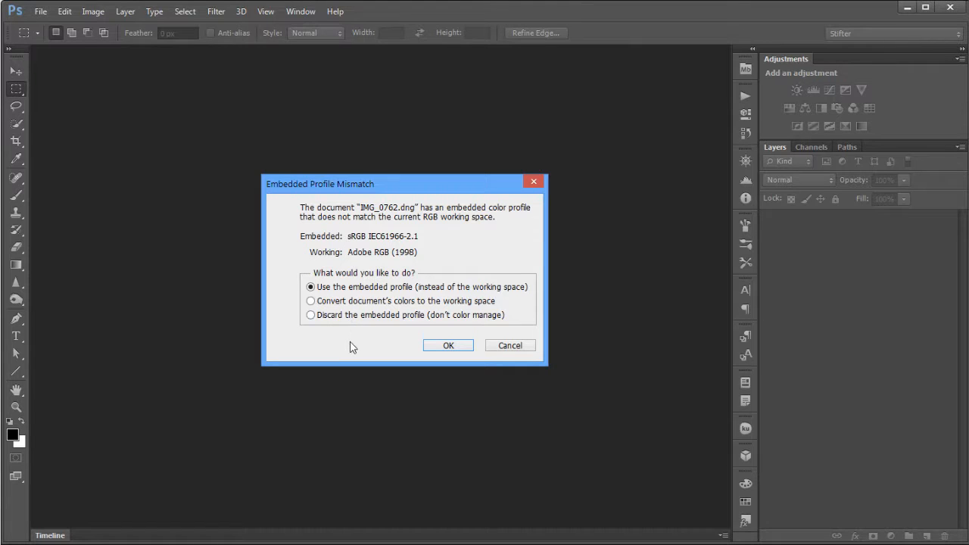
mouse_move(295, 292)
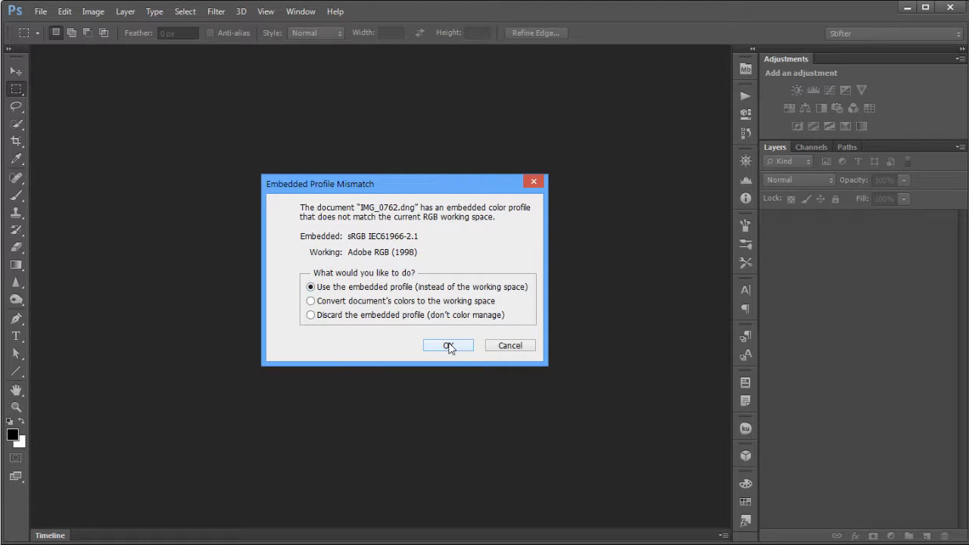
left_click(448, 345)
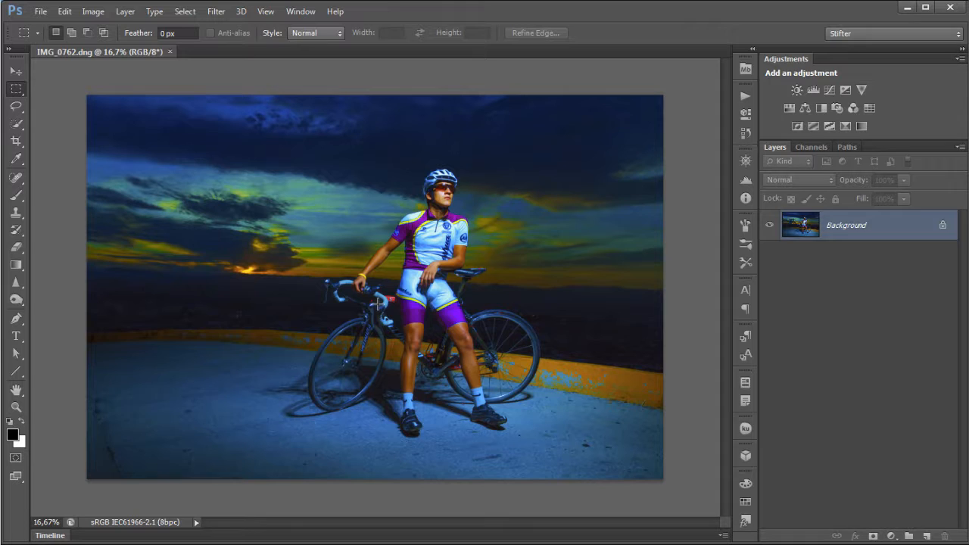
mouse_move(704, 188)
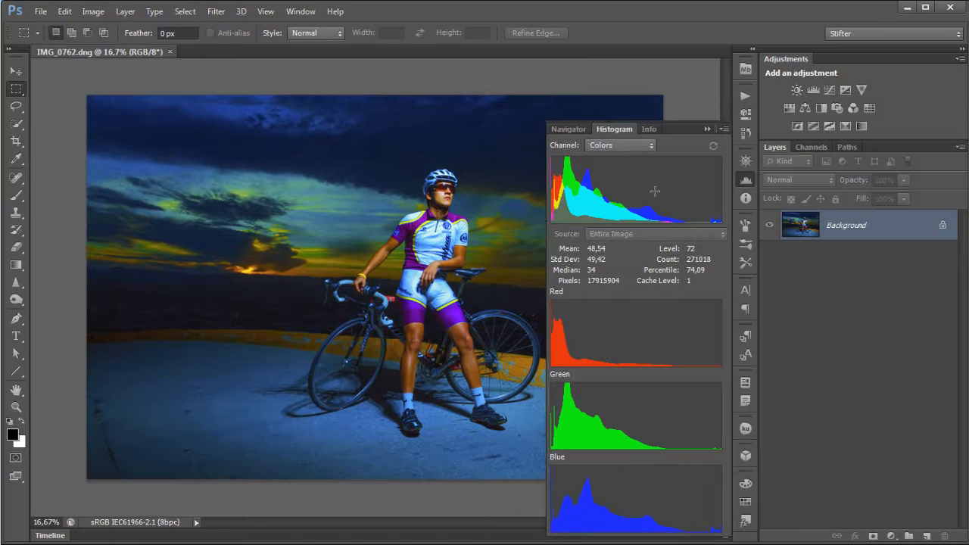
Duplicate the open image as 'IMG_0762 copy'.
left_click(94, 12)
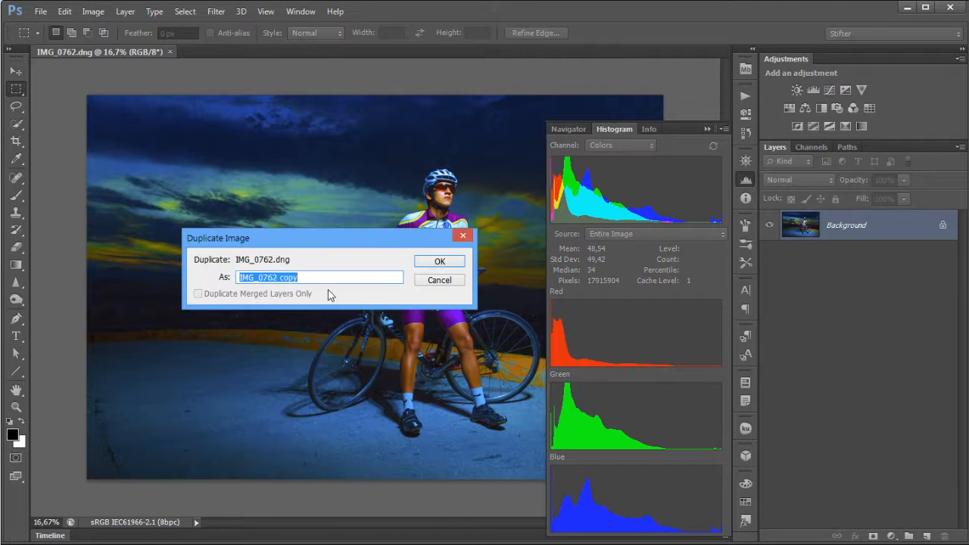
left_click(440, 261)
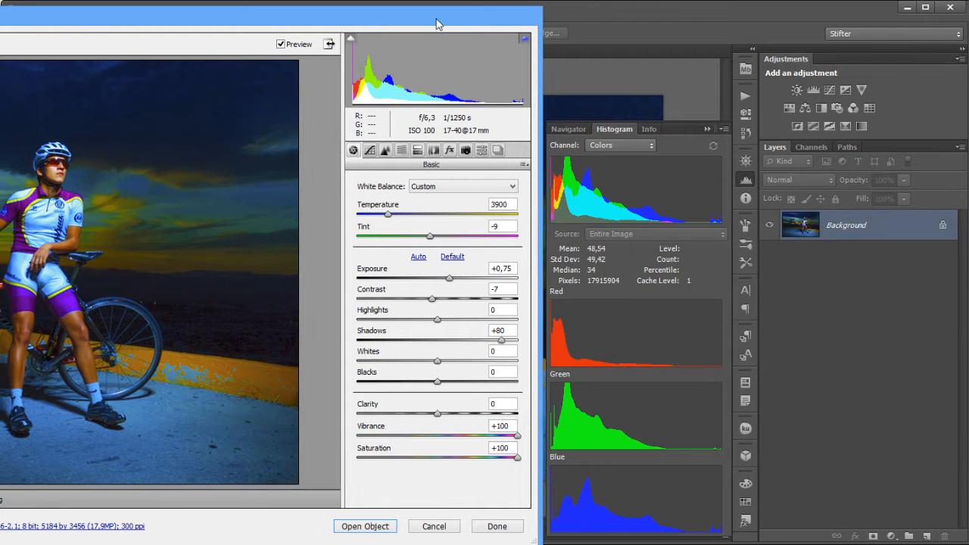
mouse_move(701, 172)
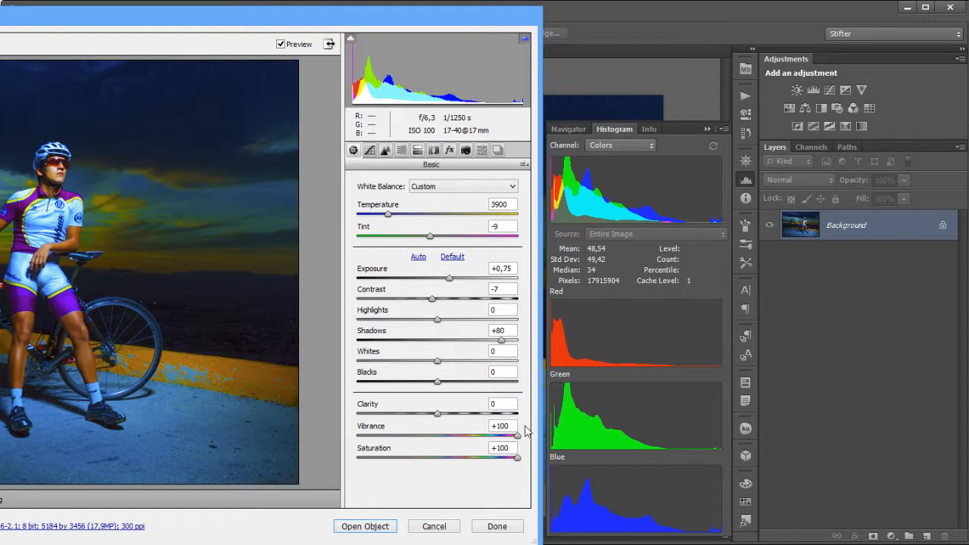
mouse_move(621, 188)
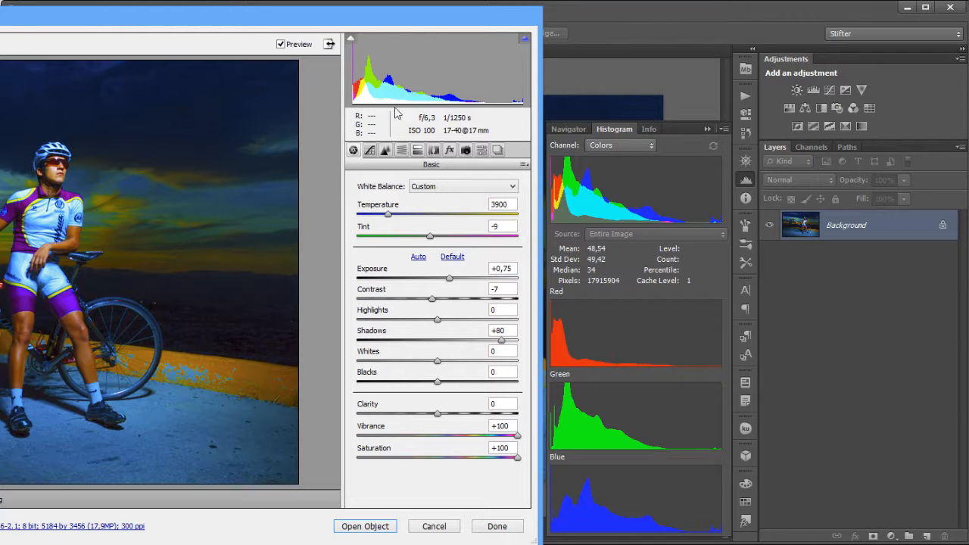
mouse_move(194, 351)
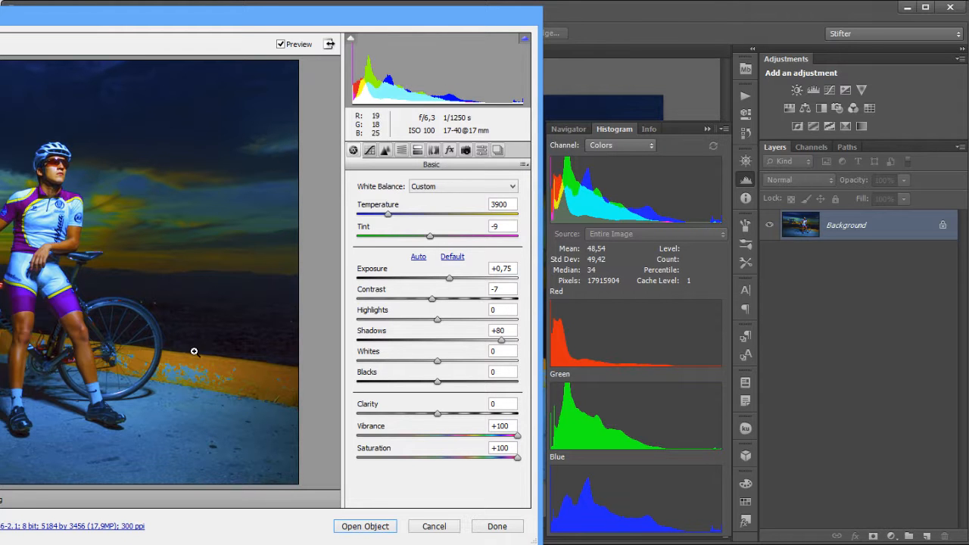
mouse_move(330, 20)
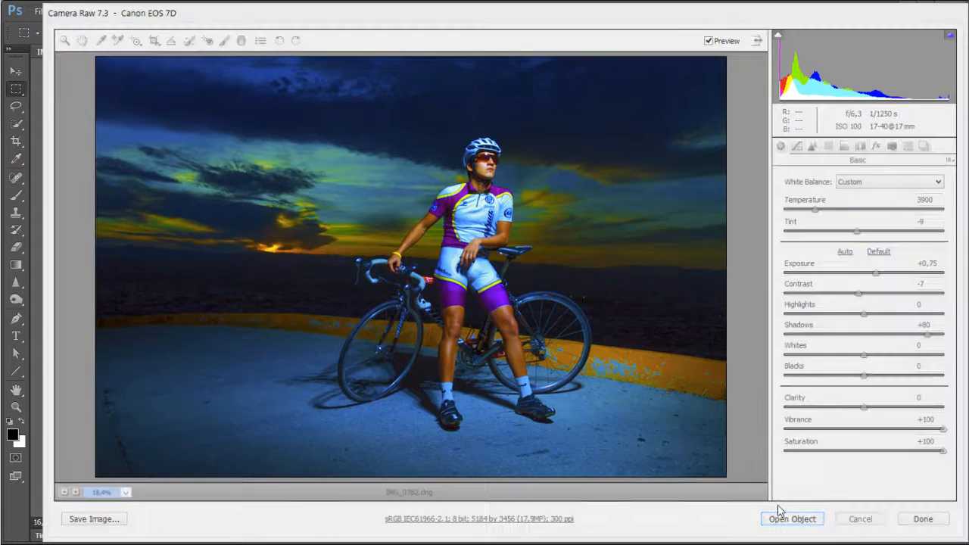
Send the blue 3900/-9 cyclist photo from Camera Raw into Photoshop.
left_click(792, 519)
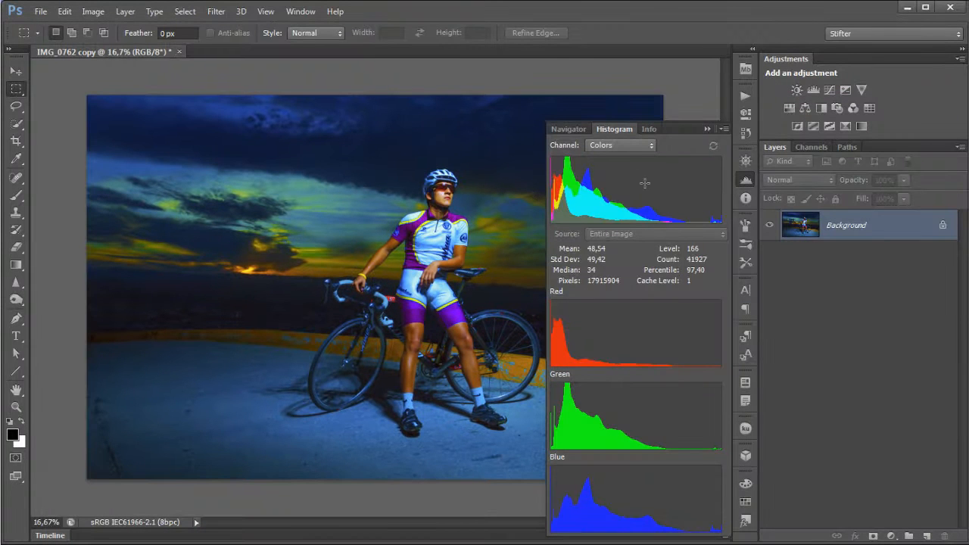
mouse_move(644, 183)
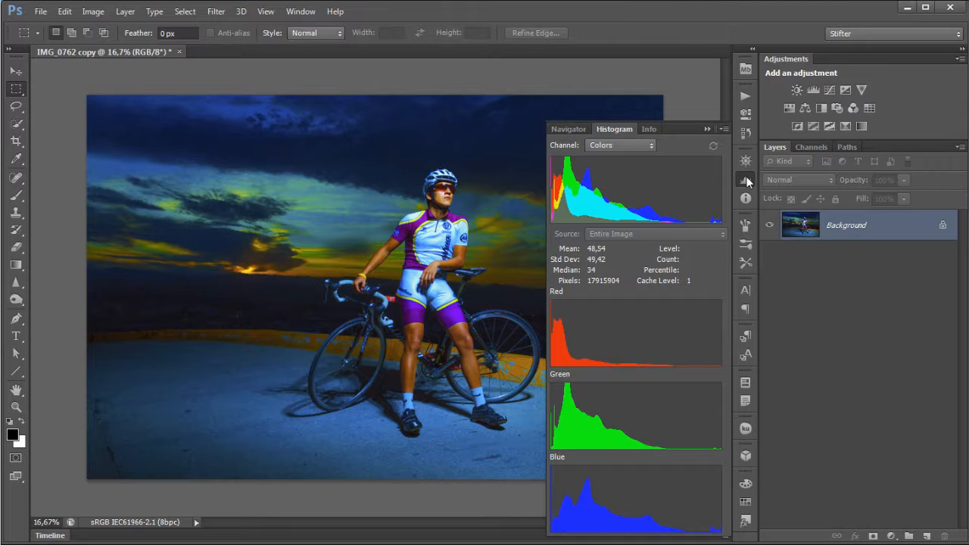
Hide the Histogram panel and close IMG_0762 copy, answering the save prompt.
left_click(746, 179)
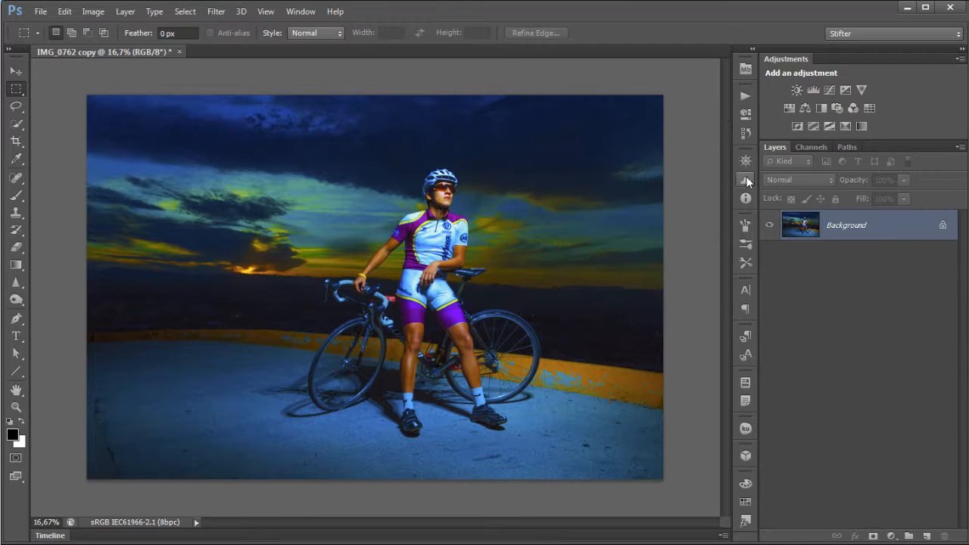
left_click(179, 51)
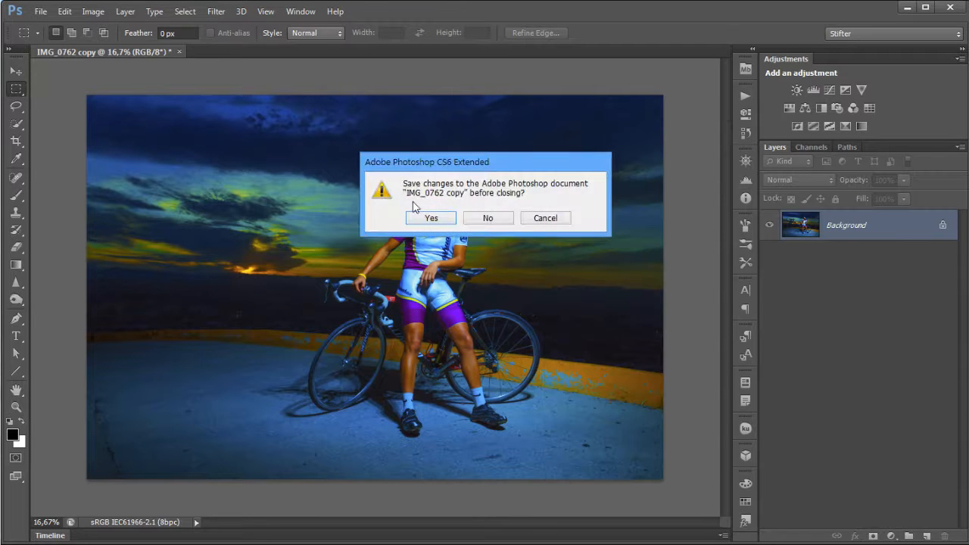
left_click(487, 218)
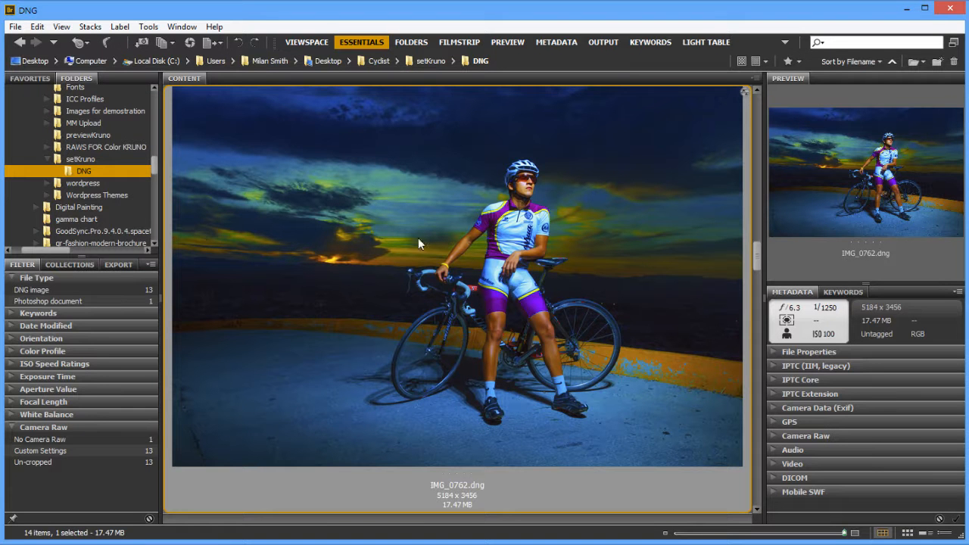
mouse_move(468, 241)
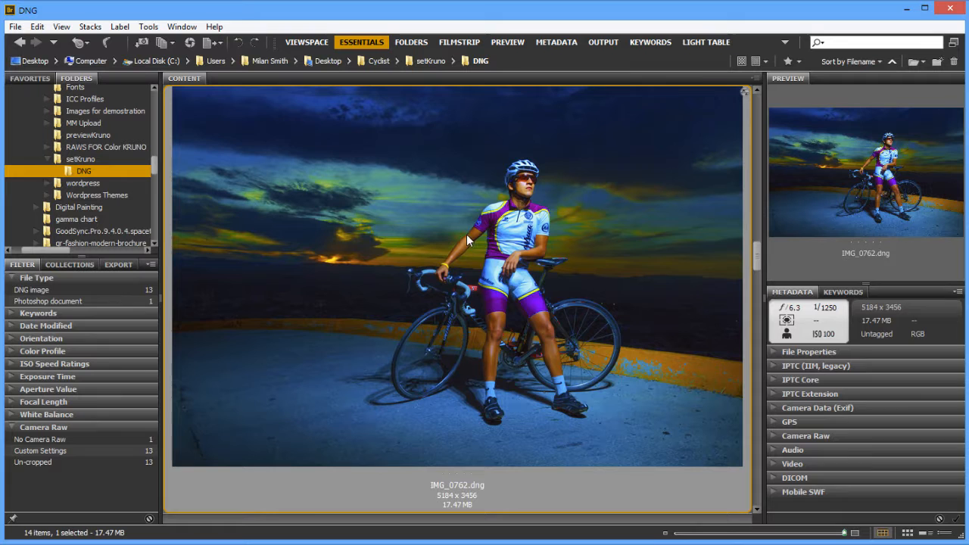
mouse_move(372, 261)
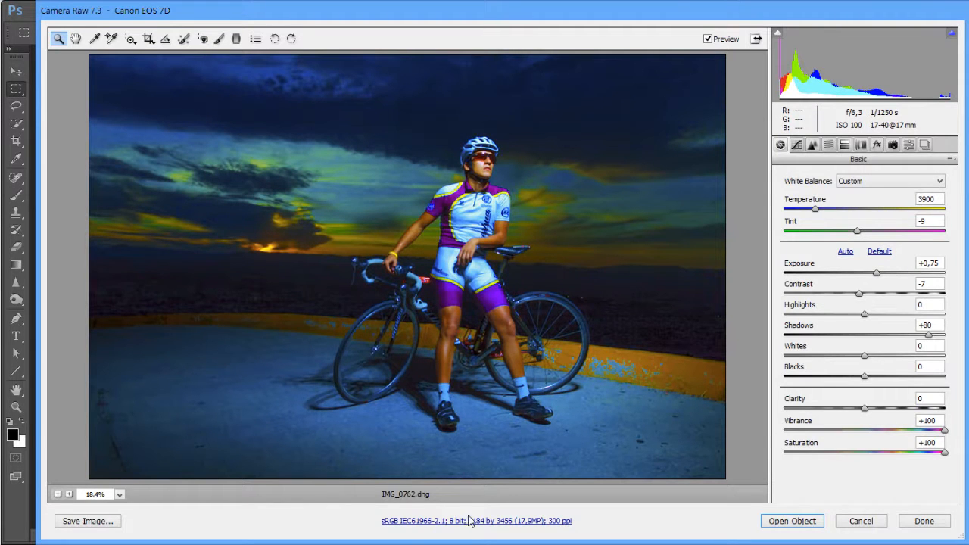
Set Camera Raw output to ProPhoto RGB at 16 bits per channel and confirm.
left_click(476, 520)
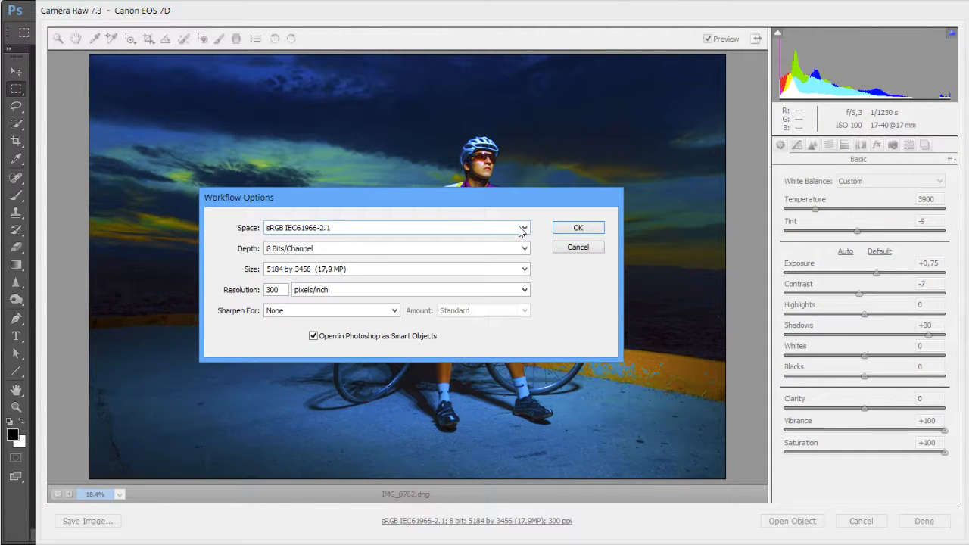
left_click(523, 227)
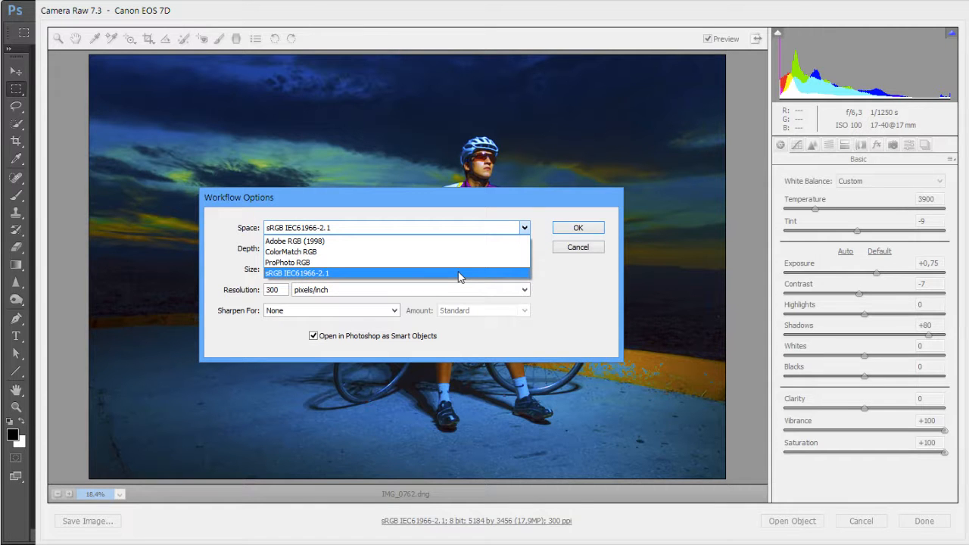
mouse_move(456, 242)
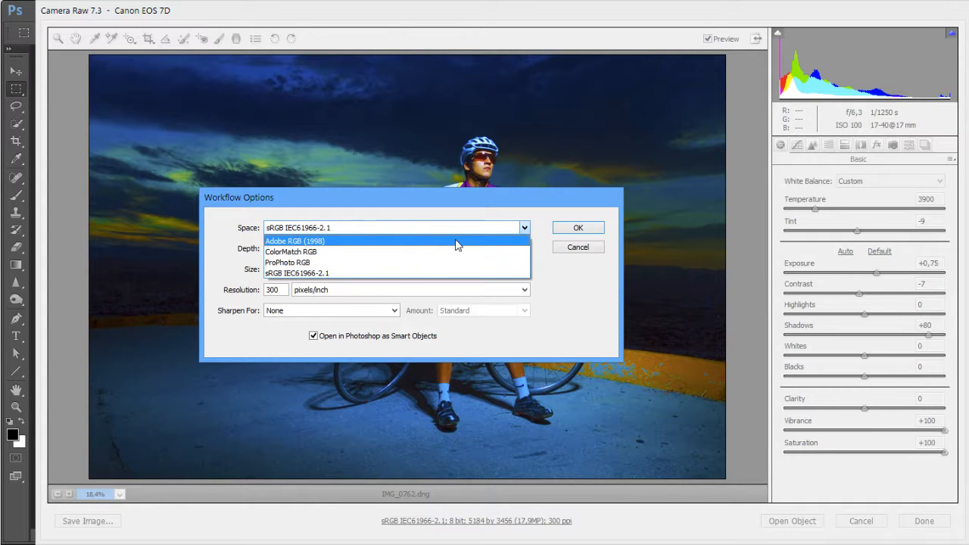
mouse_move(455, 263)
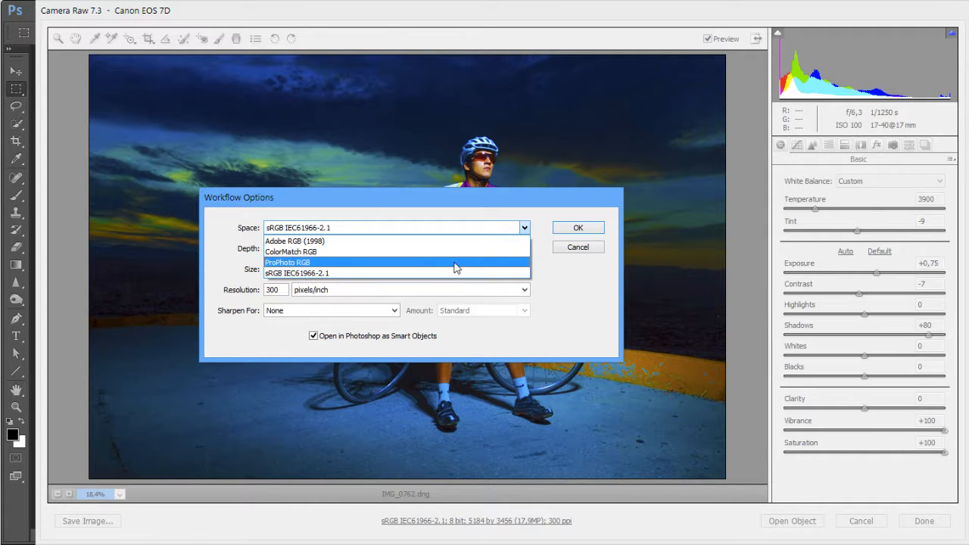
mouse_move(454, 251)
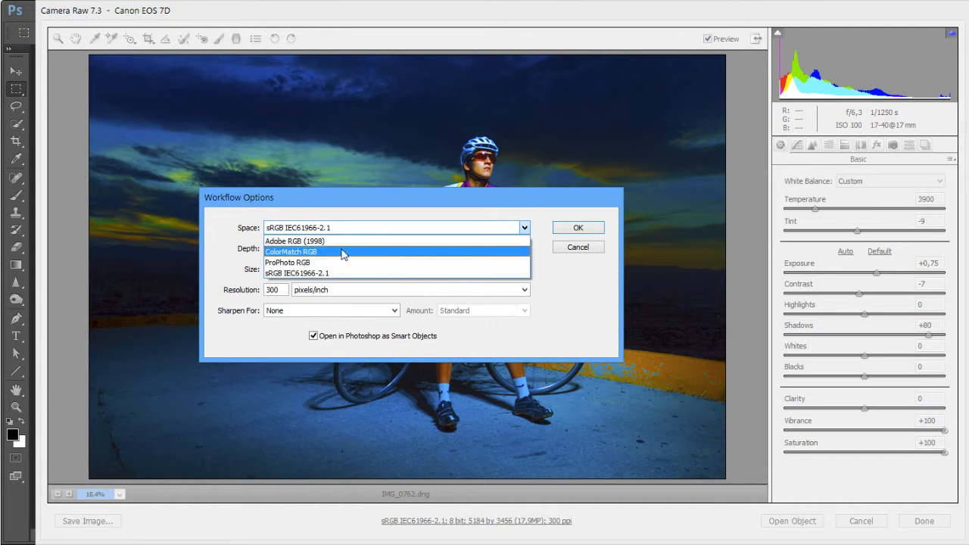
mouse_move(379, 255)
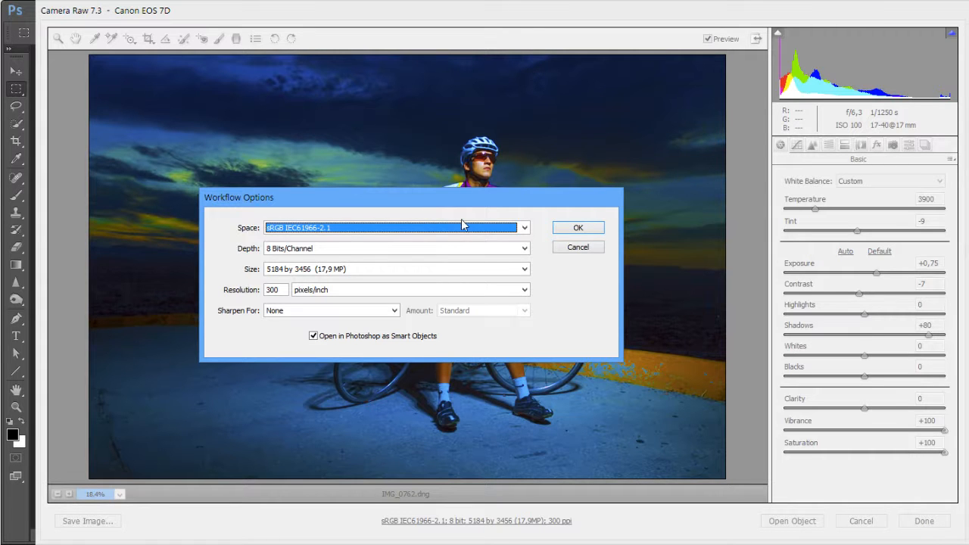
left_click(523, 227)
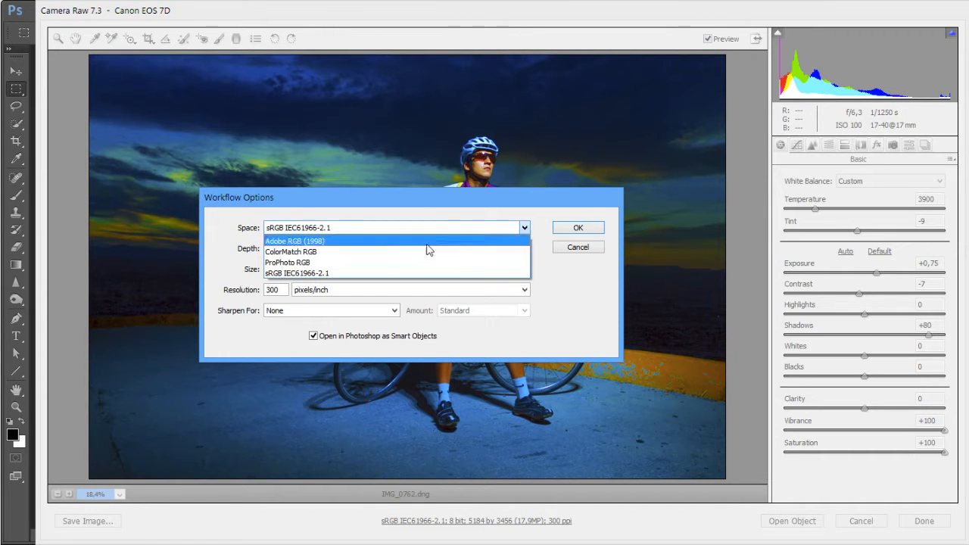
left_click(287, 262)
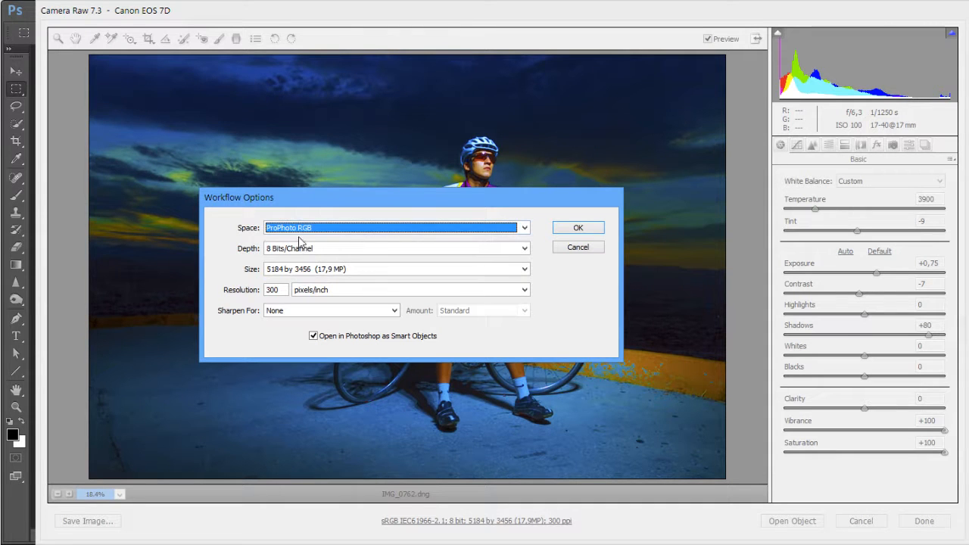
left_click(393, 249)
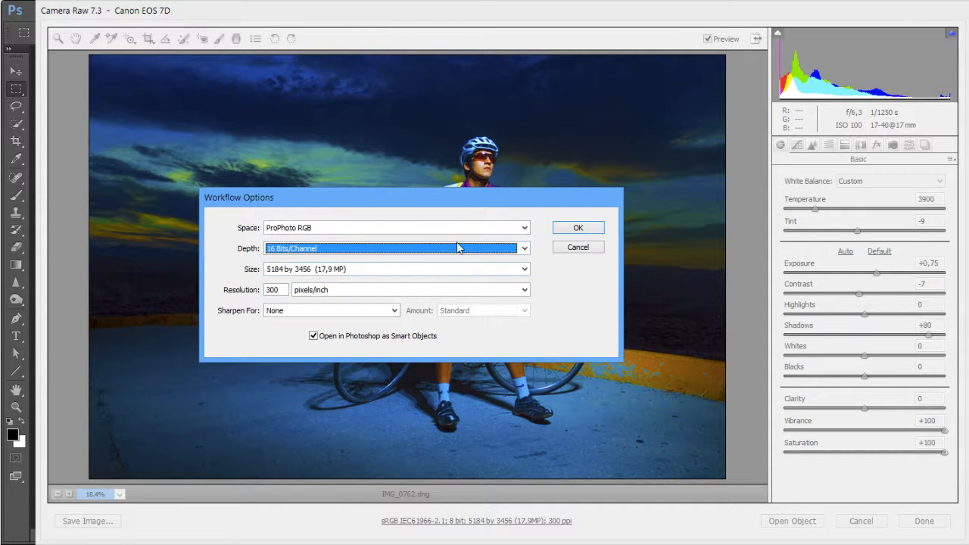
left_click(577, 227)
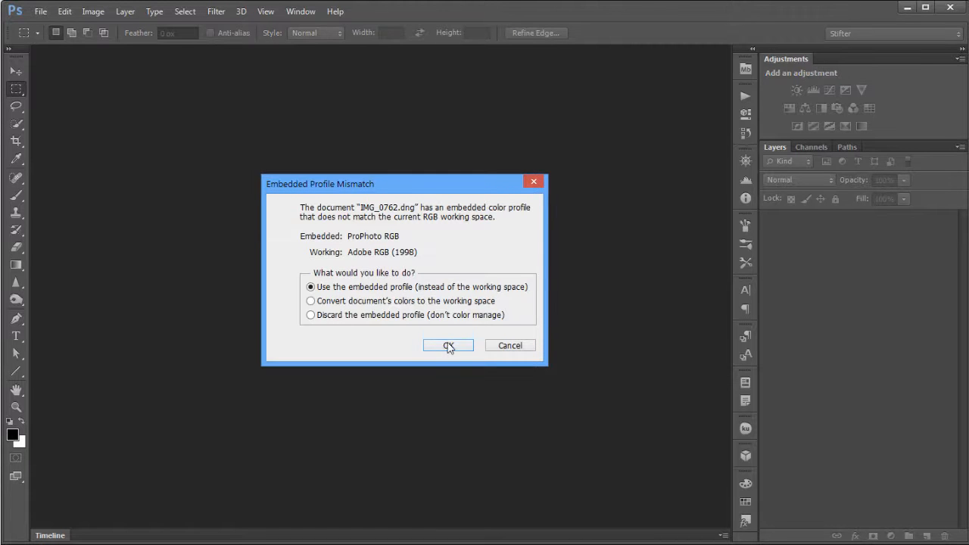
Keep the embedded ProPhoto profile, then convert to eciRGB v2 with Preview checked.
left_click(448, 345)
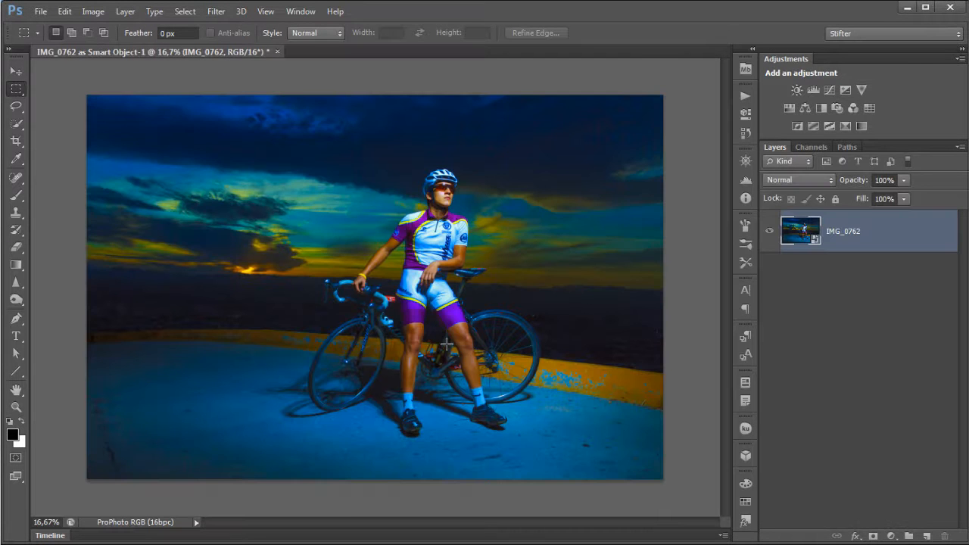
left_click(65, 11)
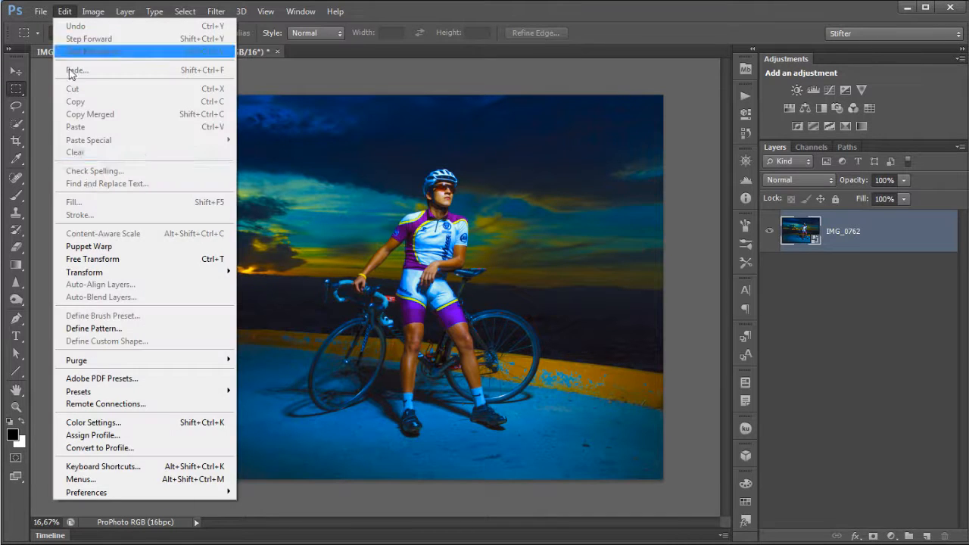
left_click(100, 448)
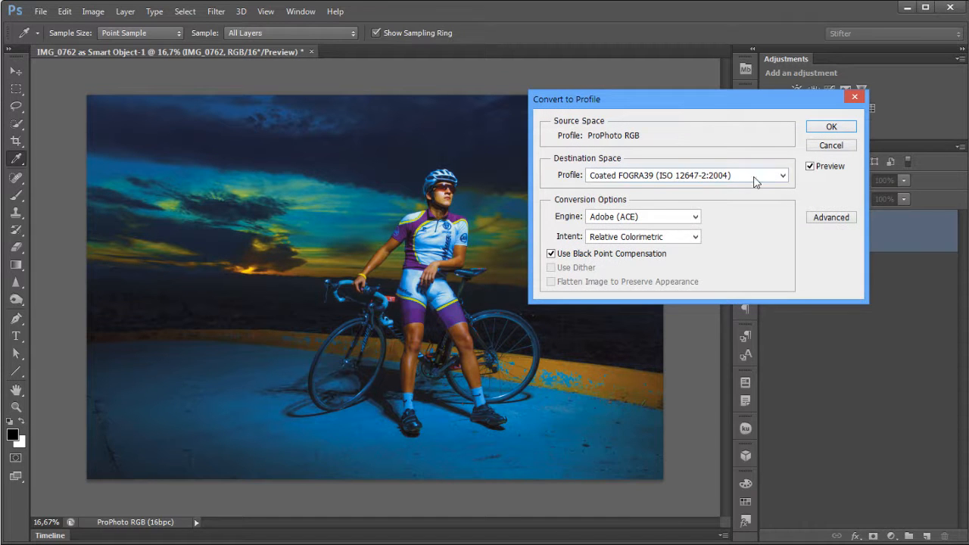
left_click(782, 175)
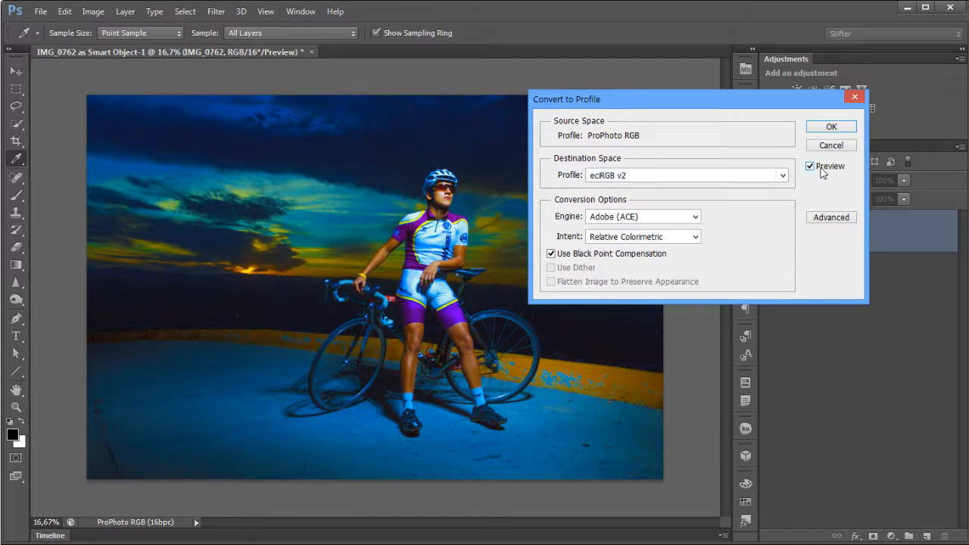
left_click(810, 166)
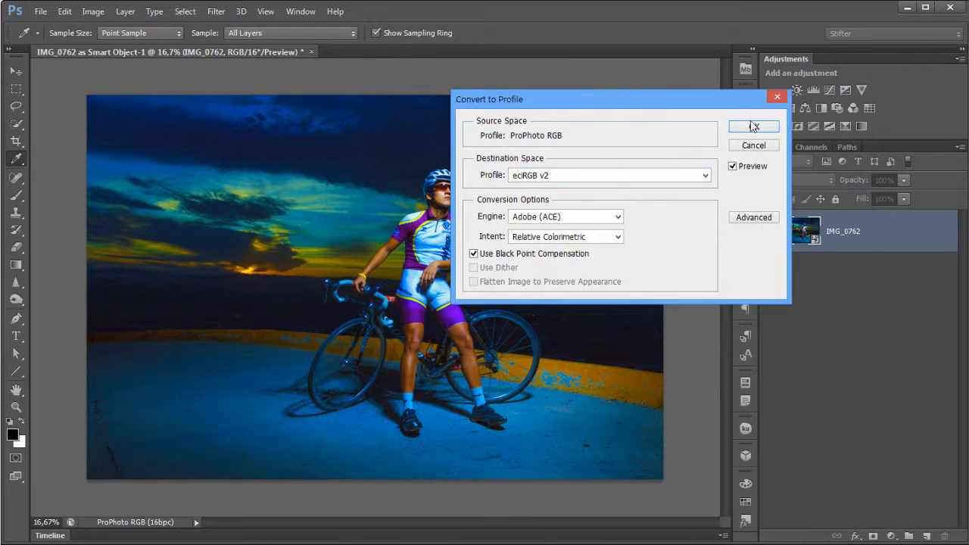
left_click(753, 126)
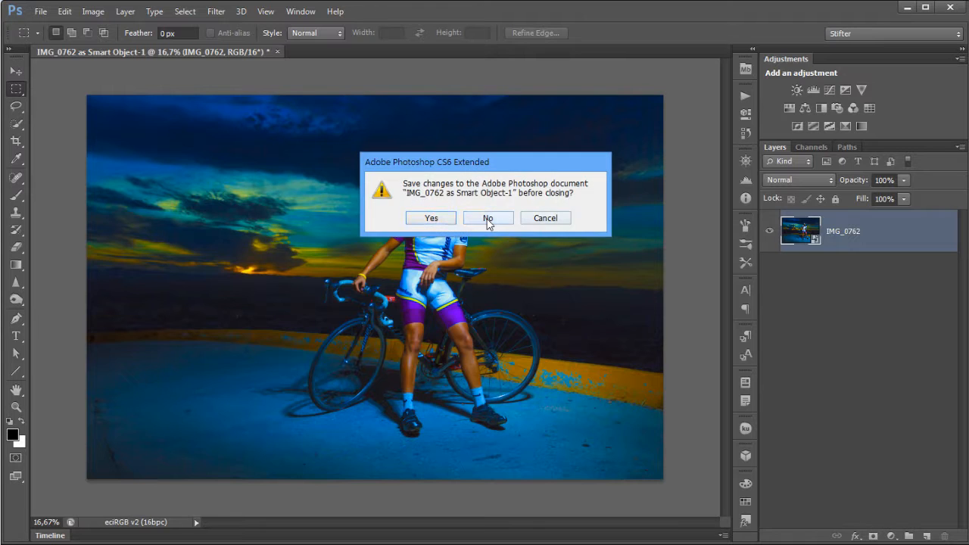
Decline saving changes so the eciRGB v2 document closes.
left_click(487, 218)
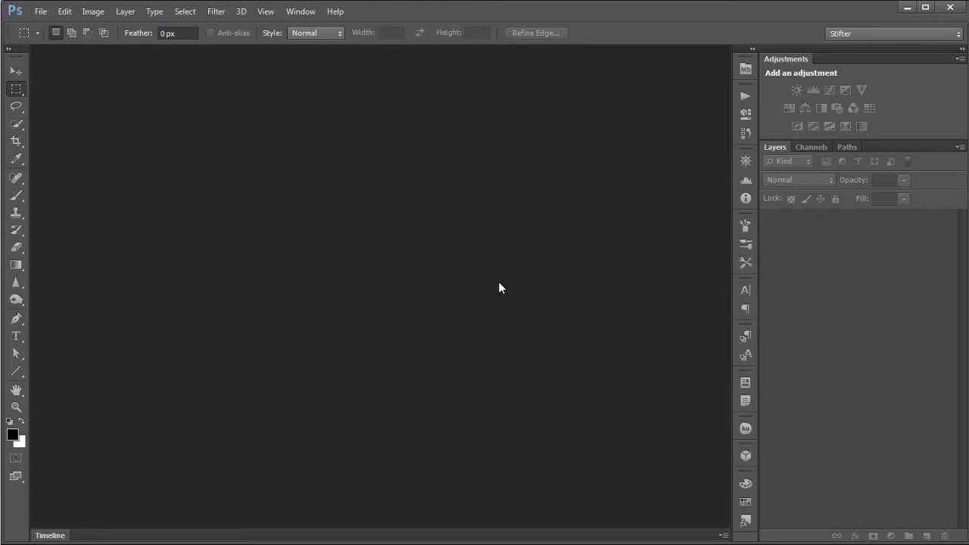